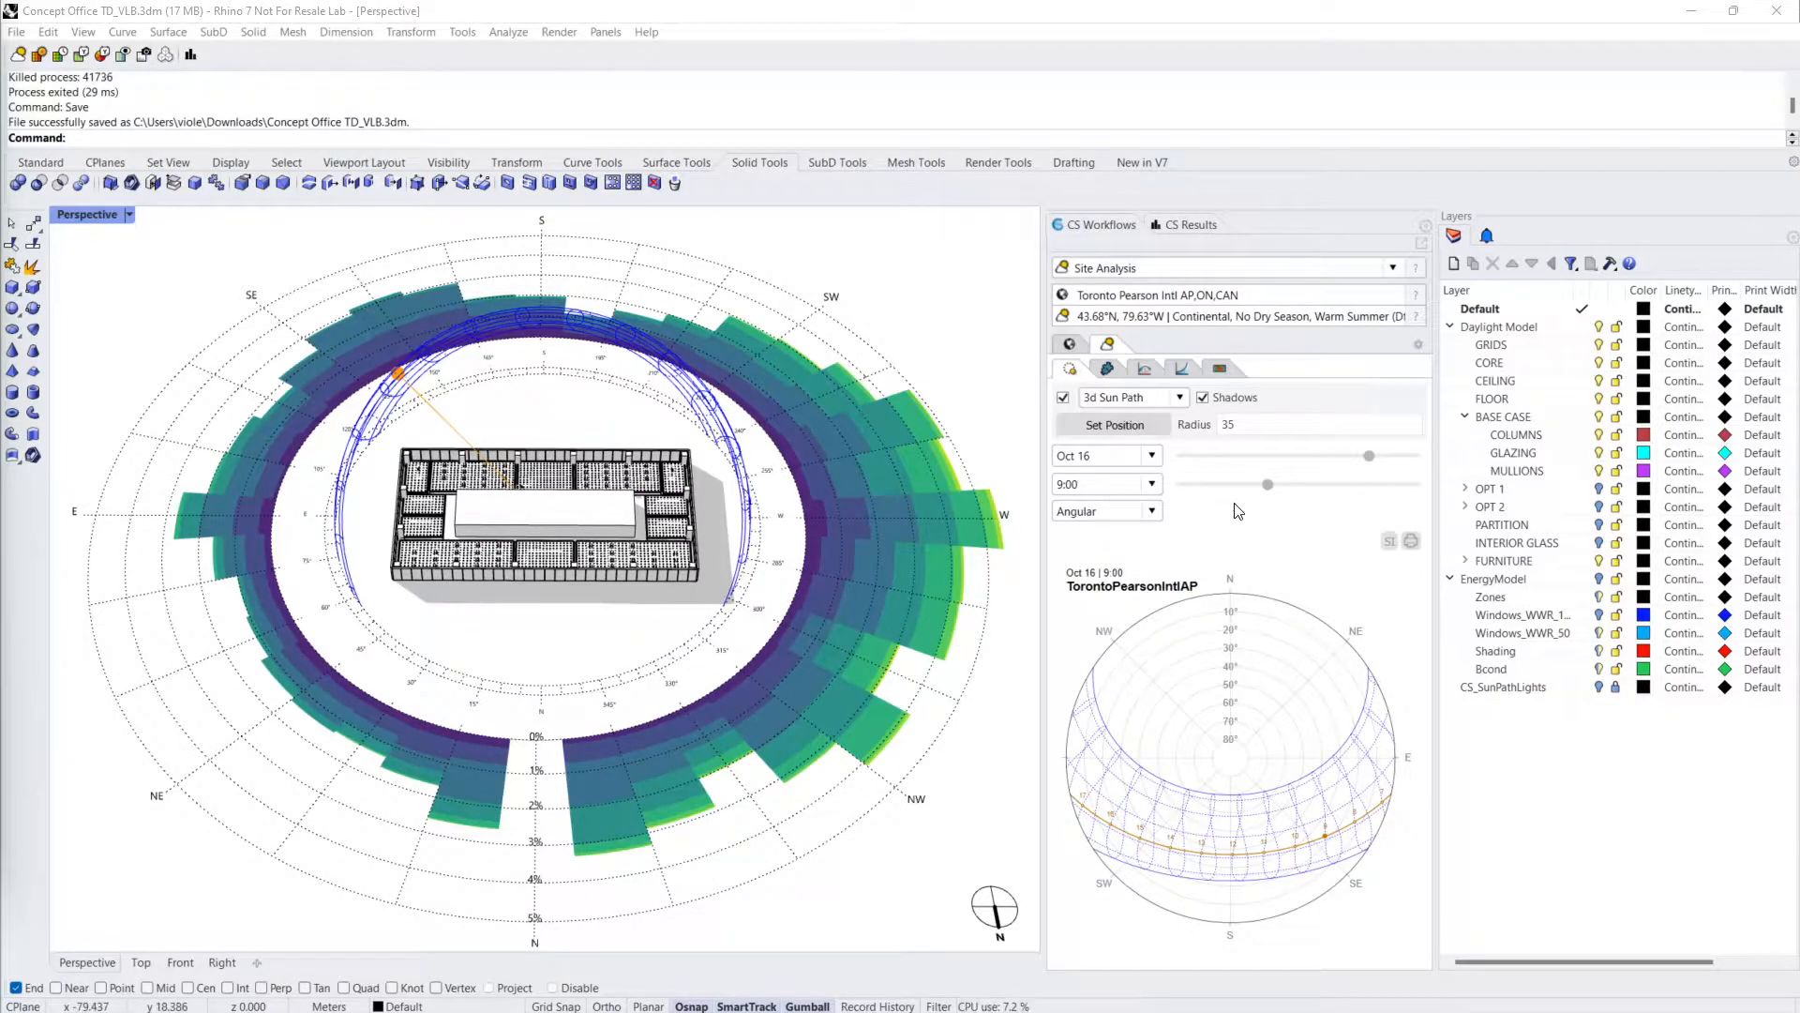
Advance the Toronto sun path on October 16 from 9:00 to 15:00 to show afternoon shadows
drag(1267, 484, 1284, 484)
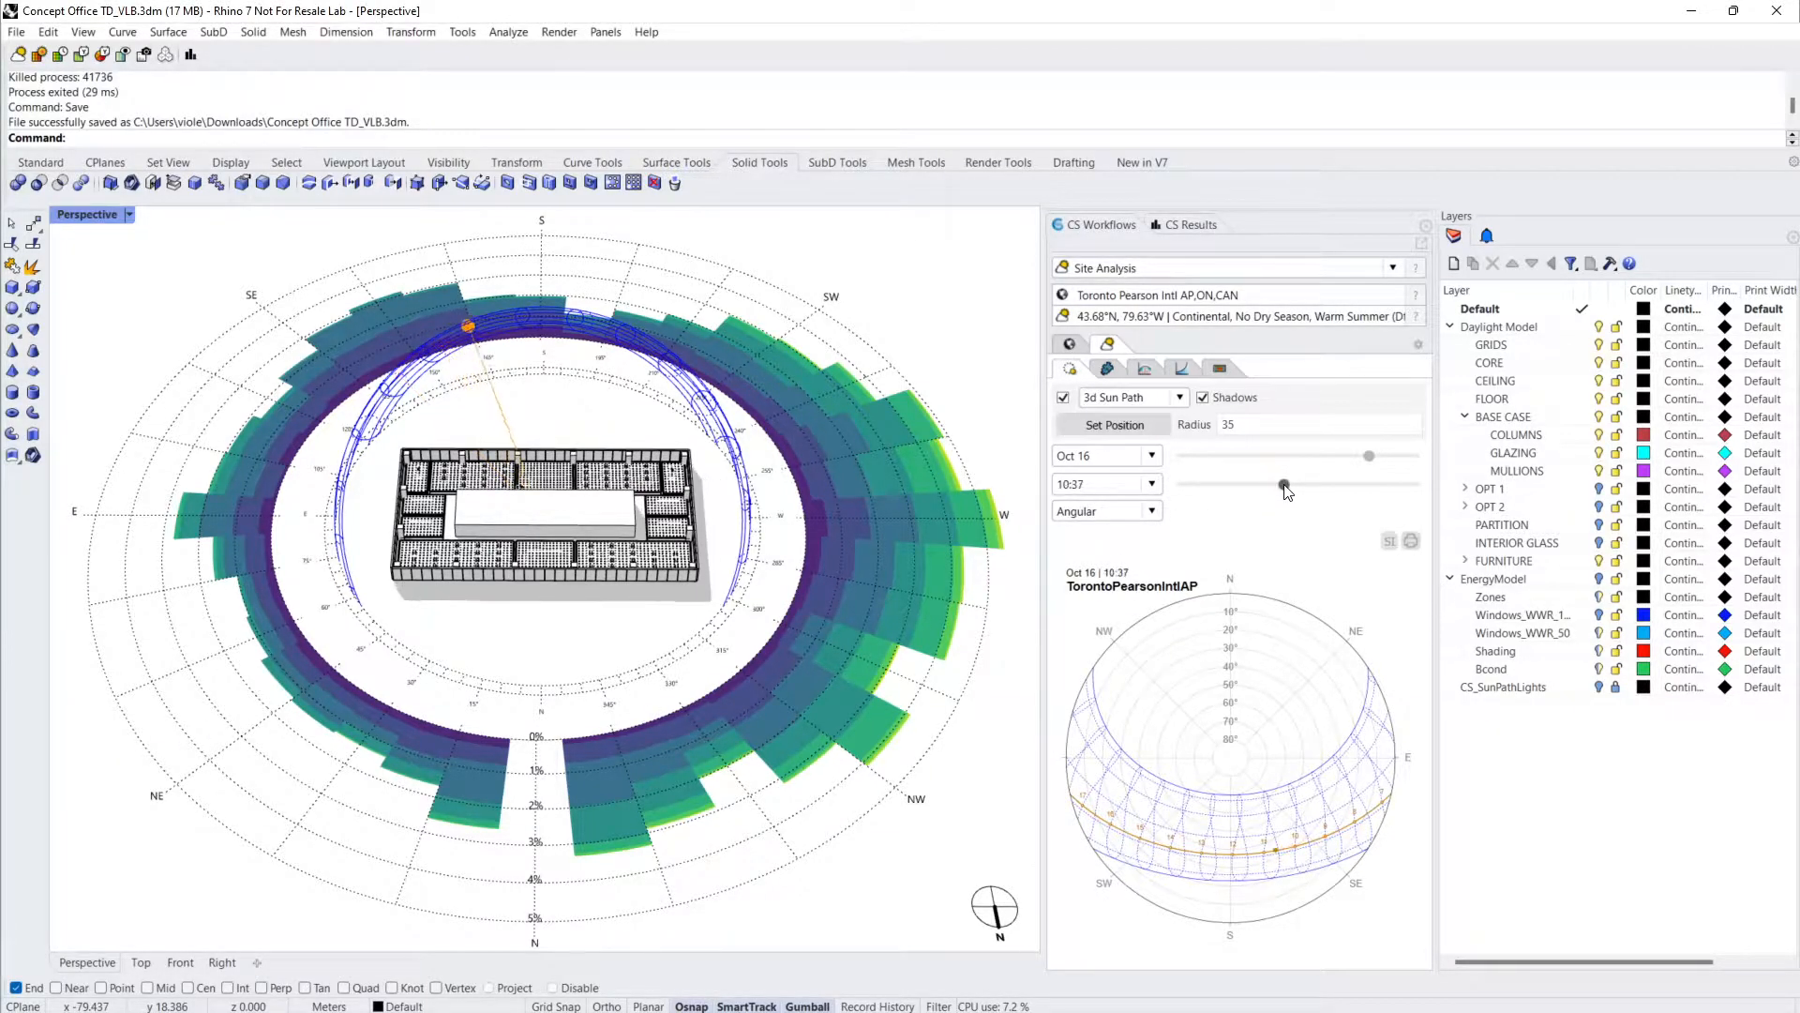
drag(1284, 485, 1324, 485)
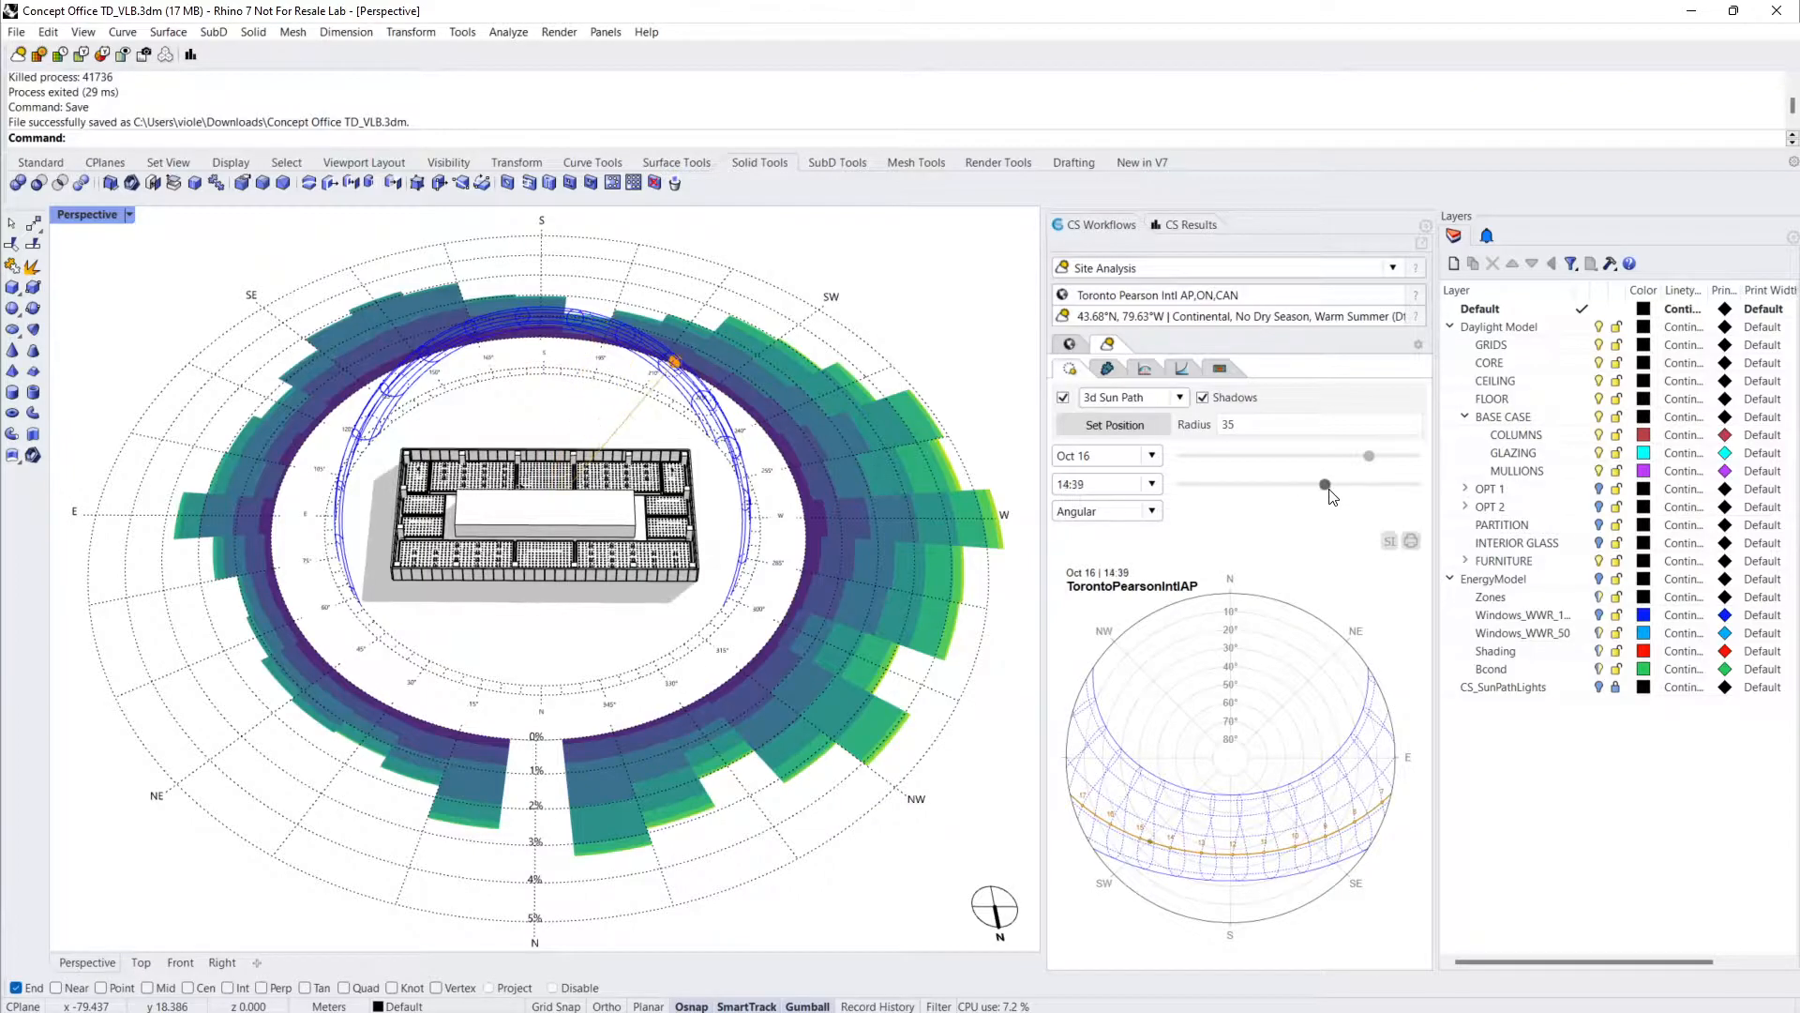
drag(1324, 484, 1345, 484)
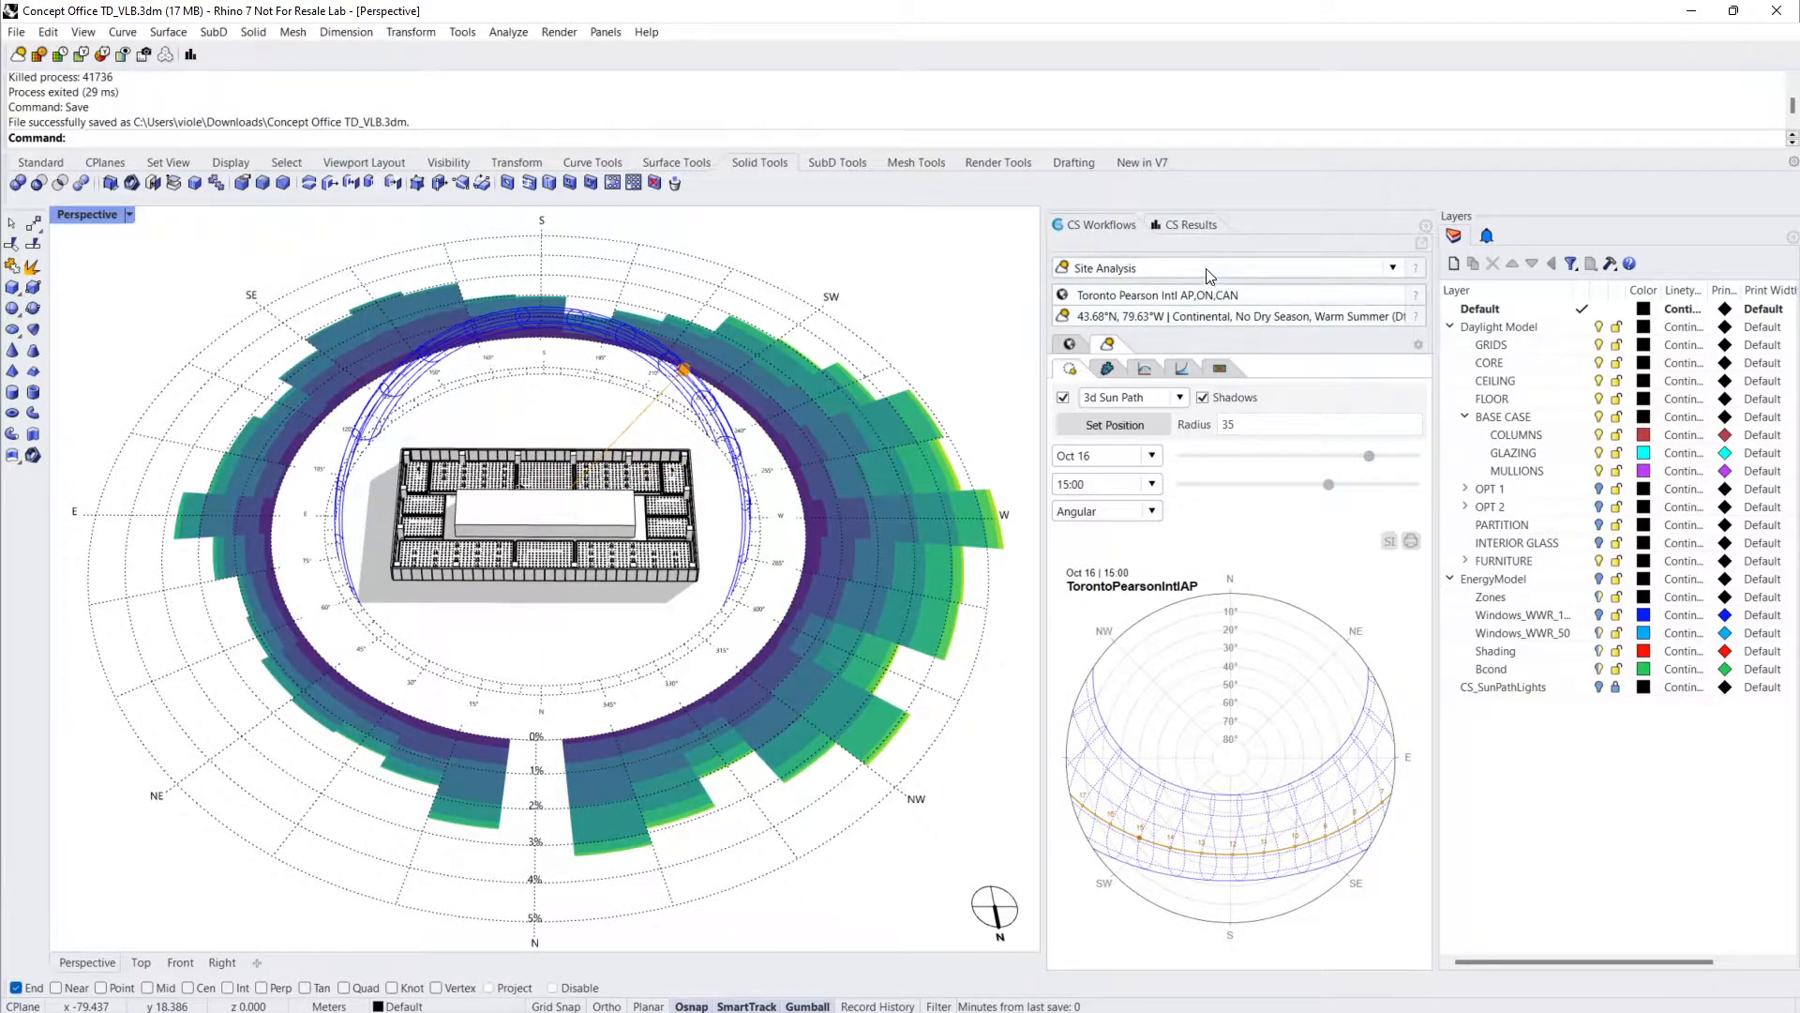
Switch the ClimateStudio workflow to Point-in-time Illuminance and zoom the Perspective view onto the office
click(1392, 267)
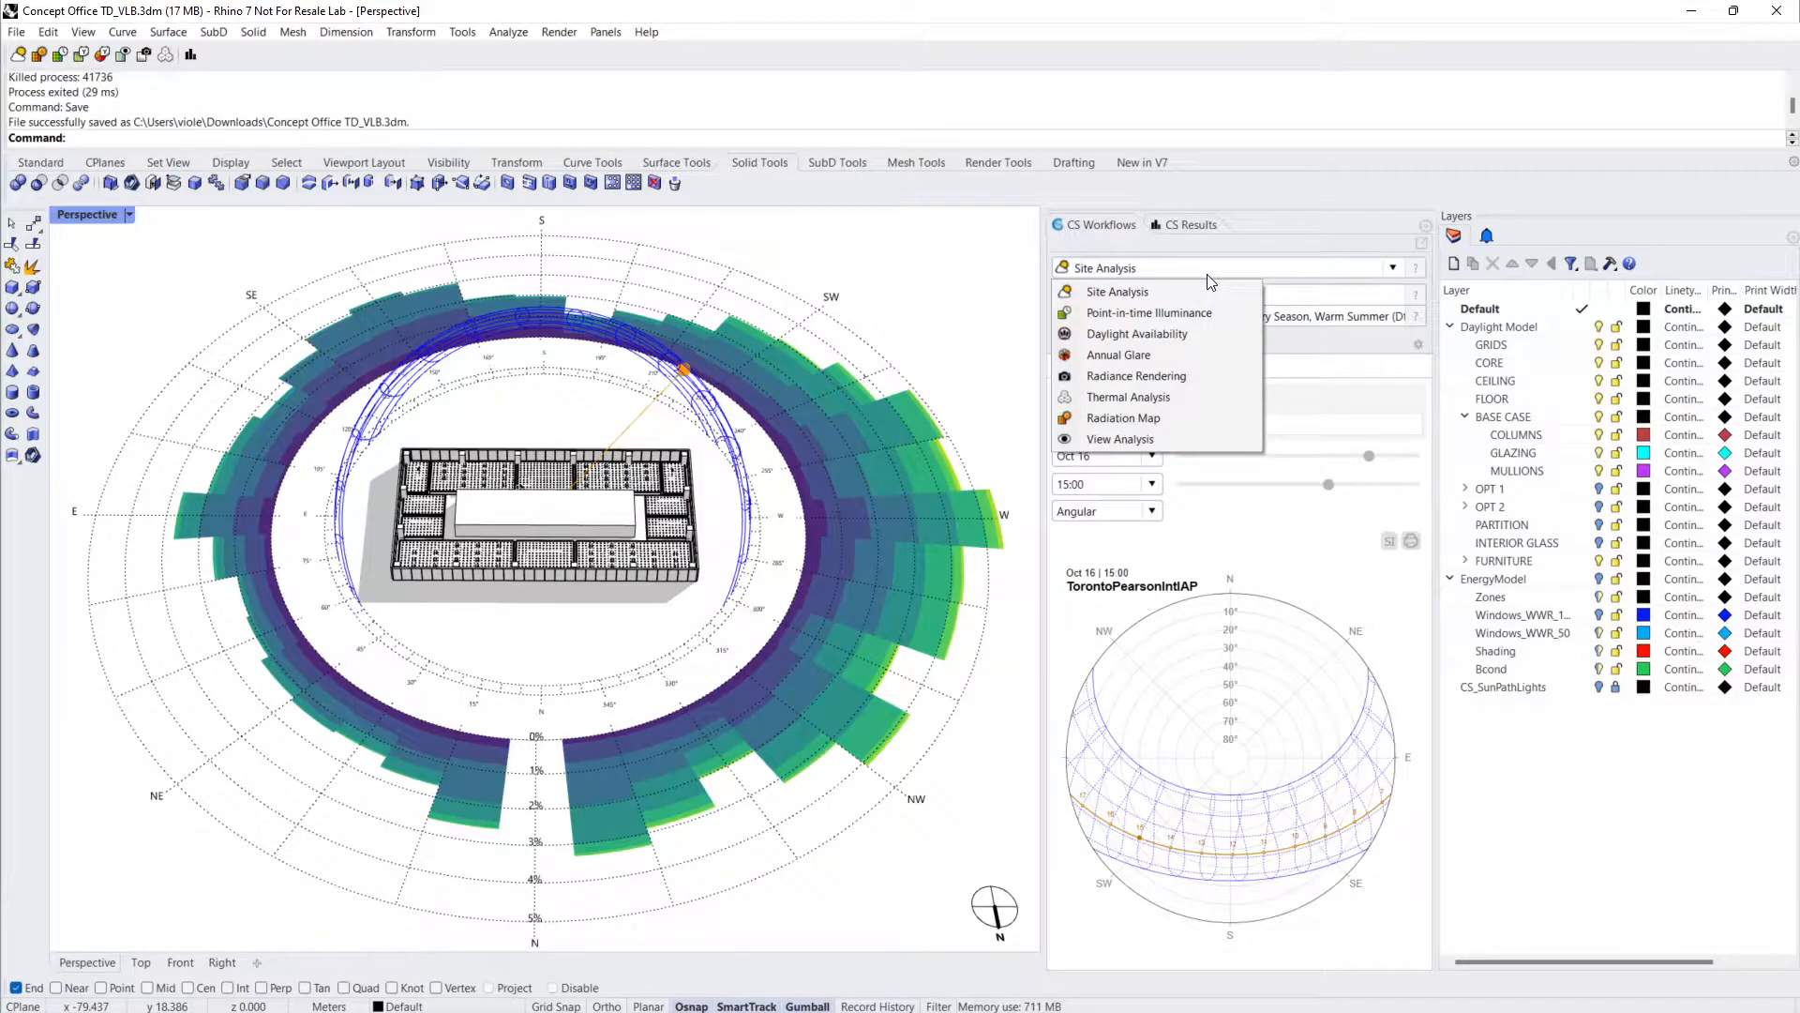
mouse_move(1148, 313)
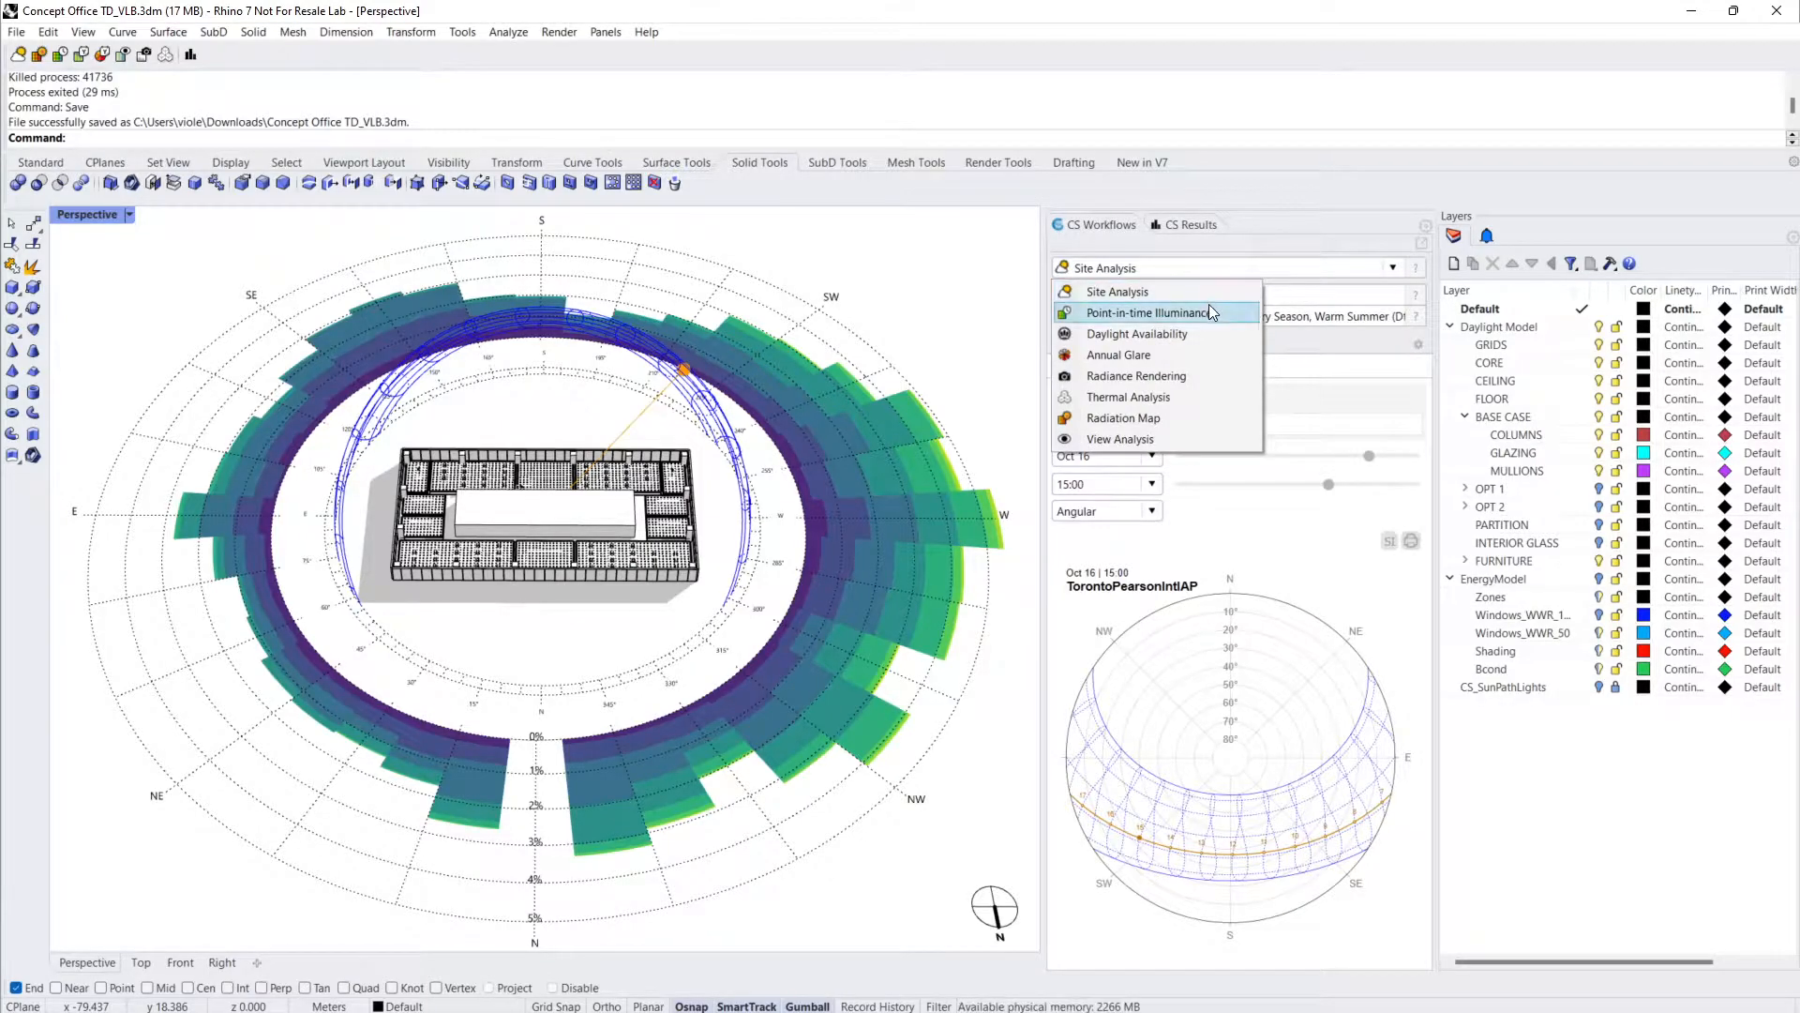
click(1148, 313)
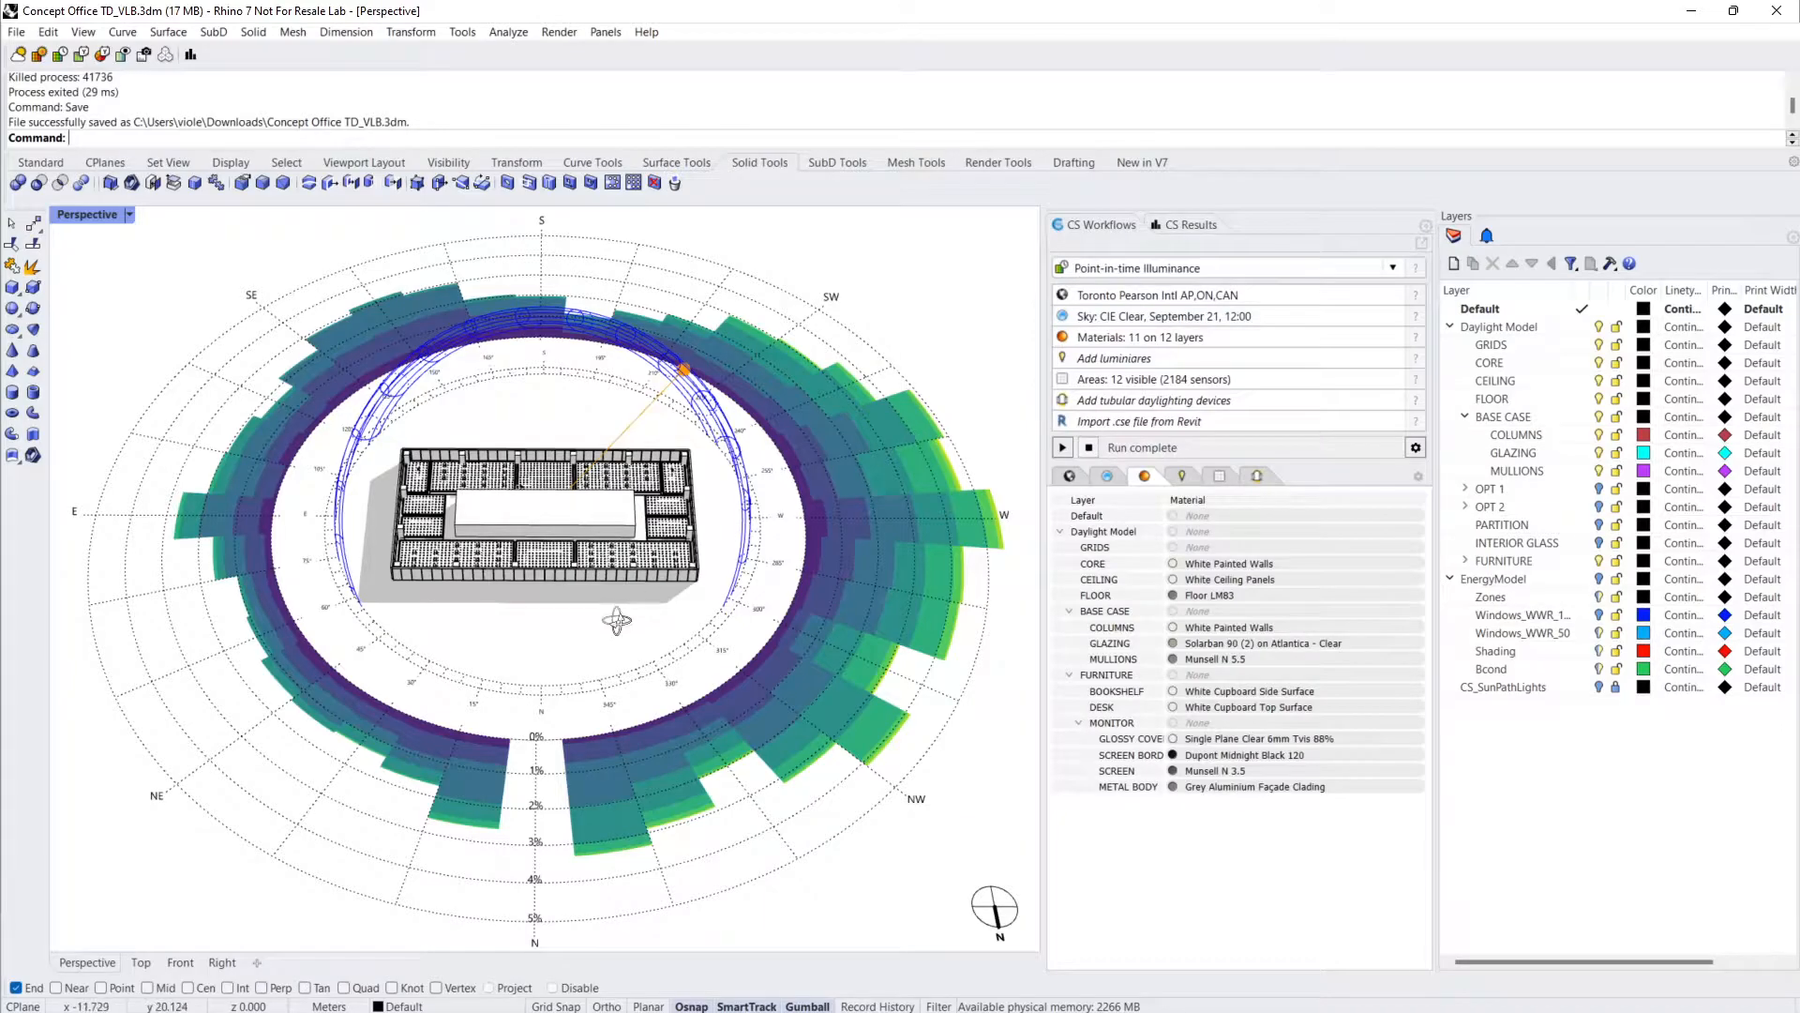
drag(618, 622, 618, 694)
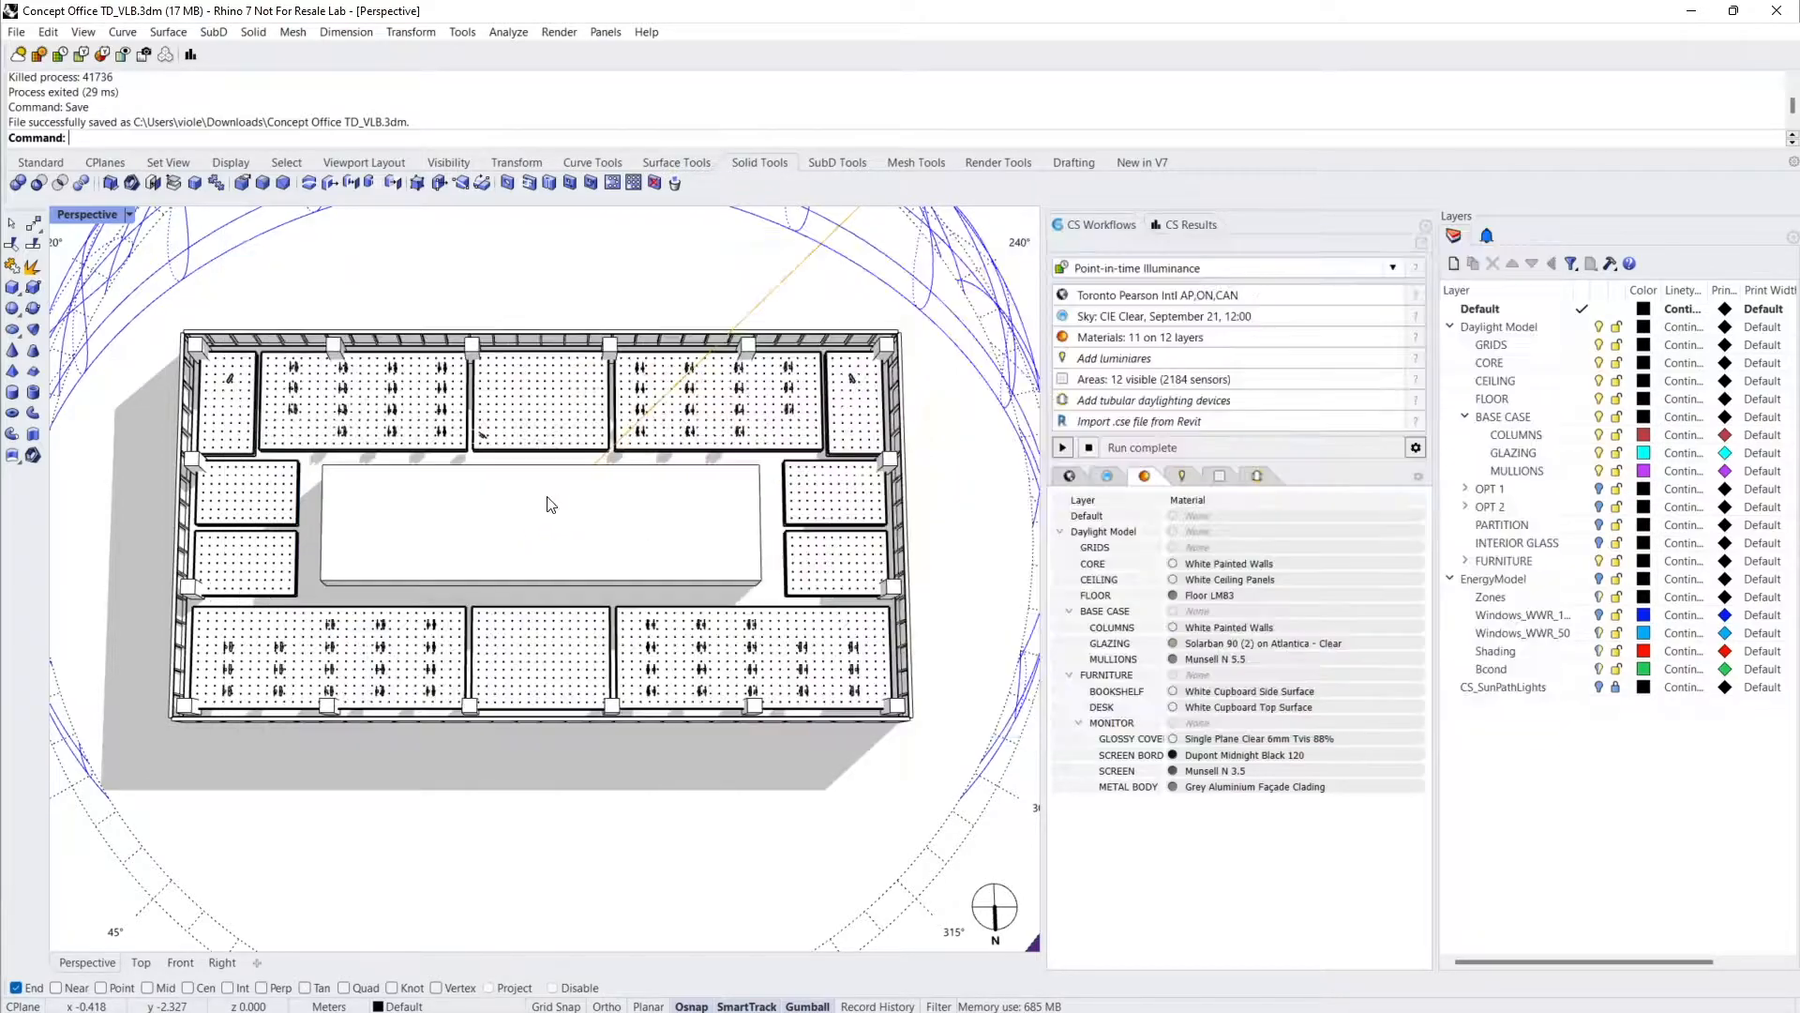
Run the illuminance simulation to produce the result map on the office floor plan
click(1061, 446)
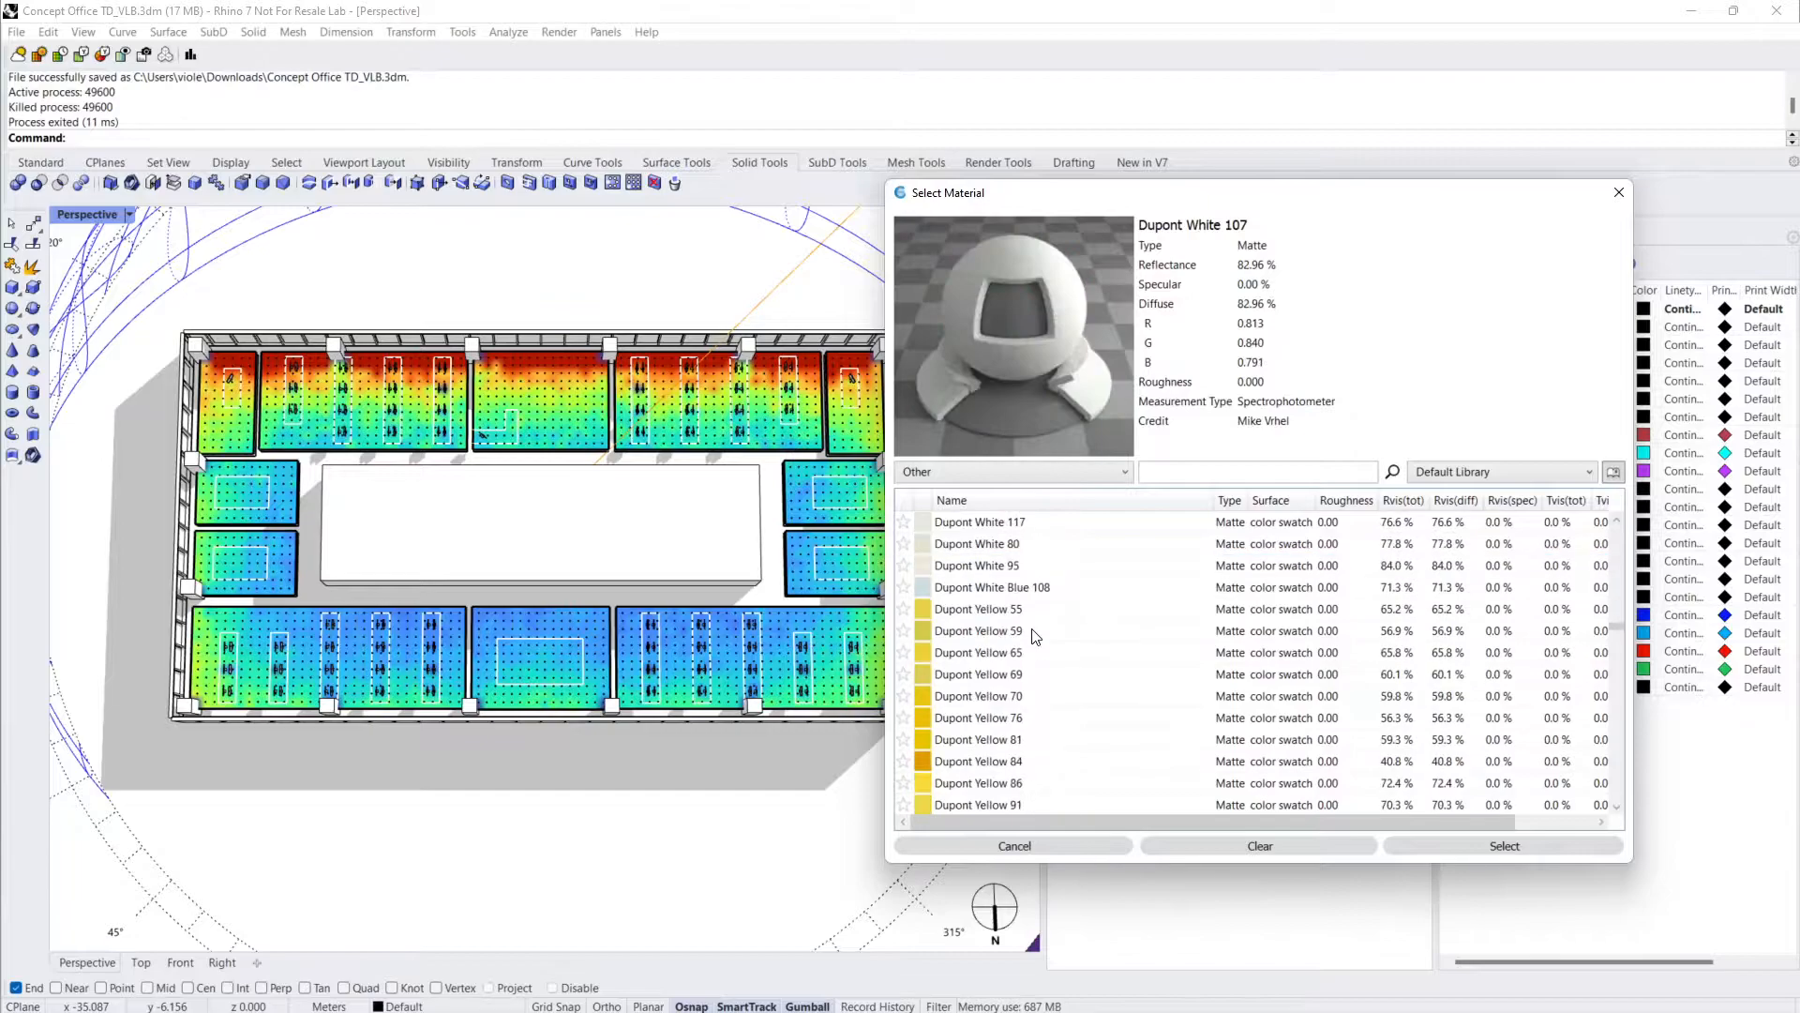
Browse Glazing Assembly materials, preview Vistacool on Pacifica, and cancel without changing materials
scroll(down, 3)
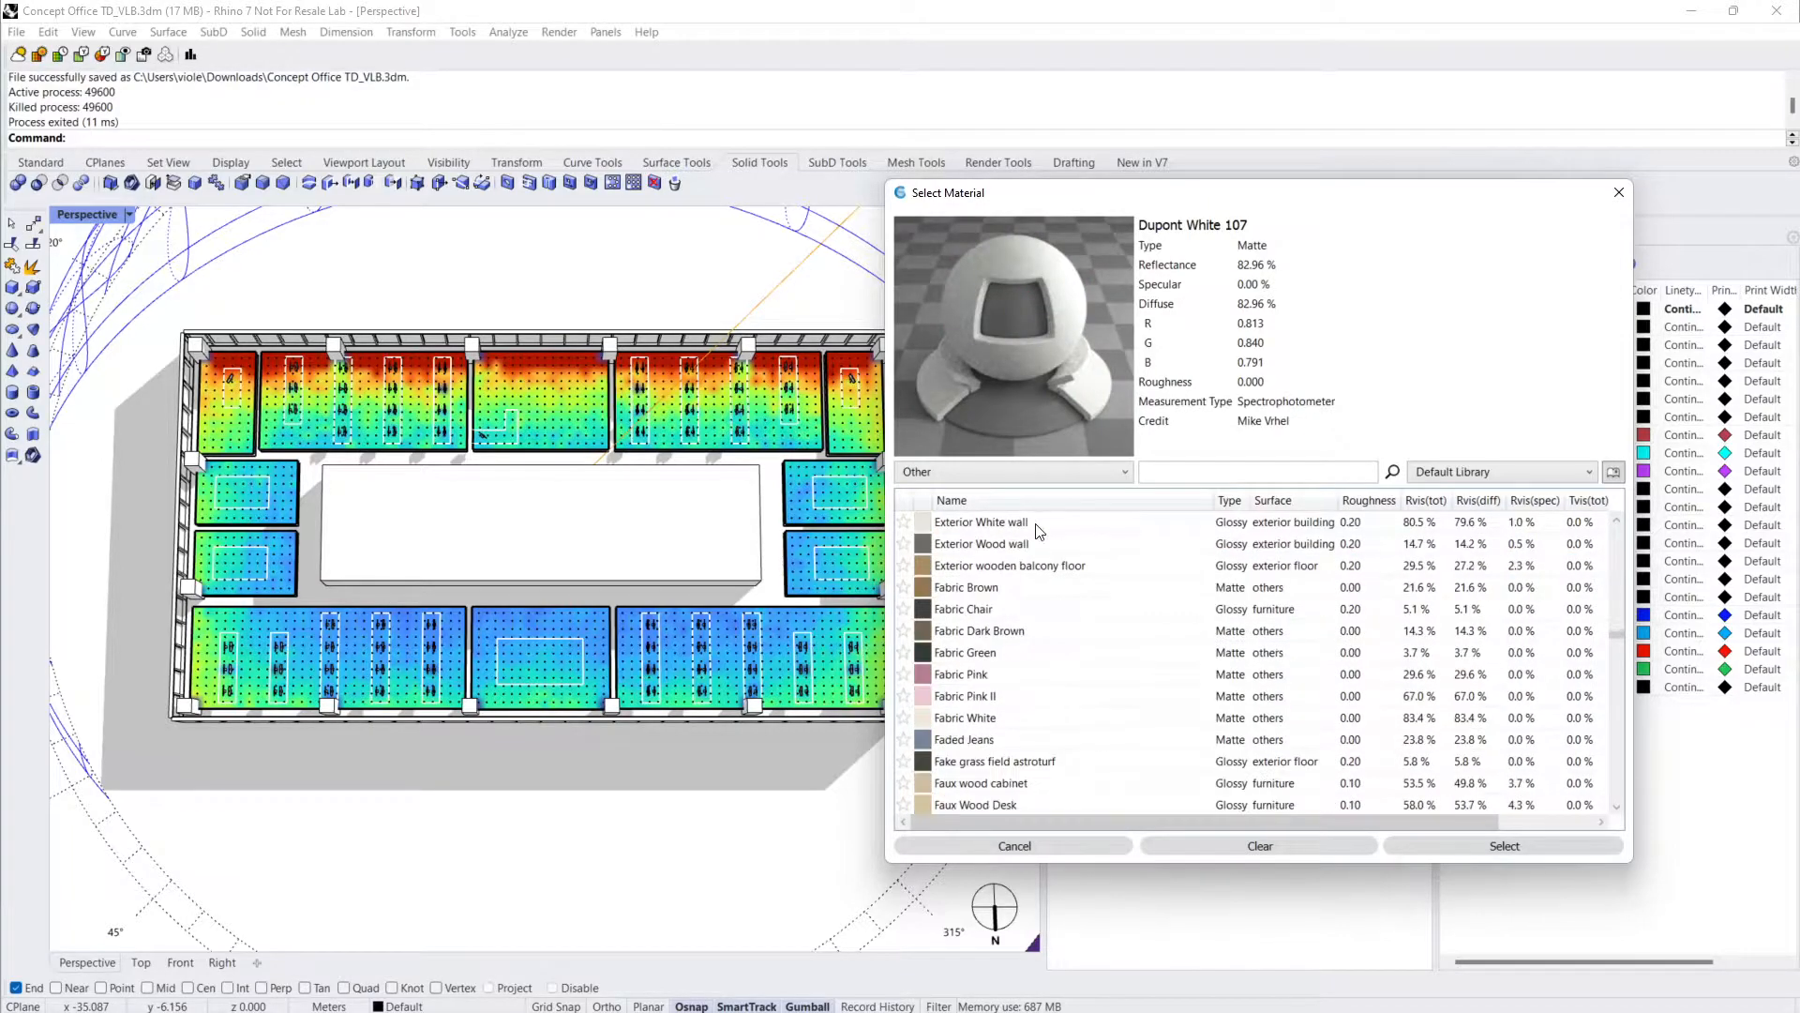
click(1008, 471)
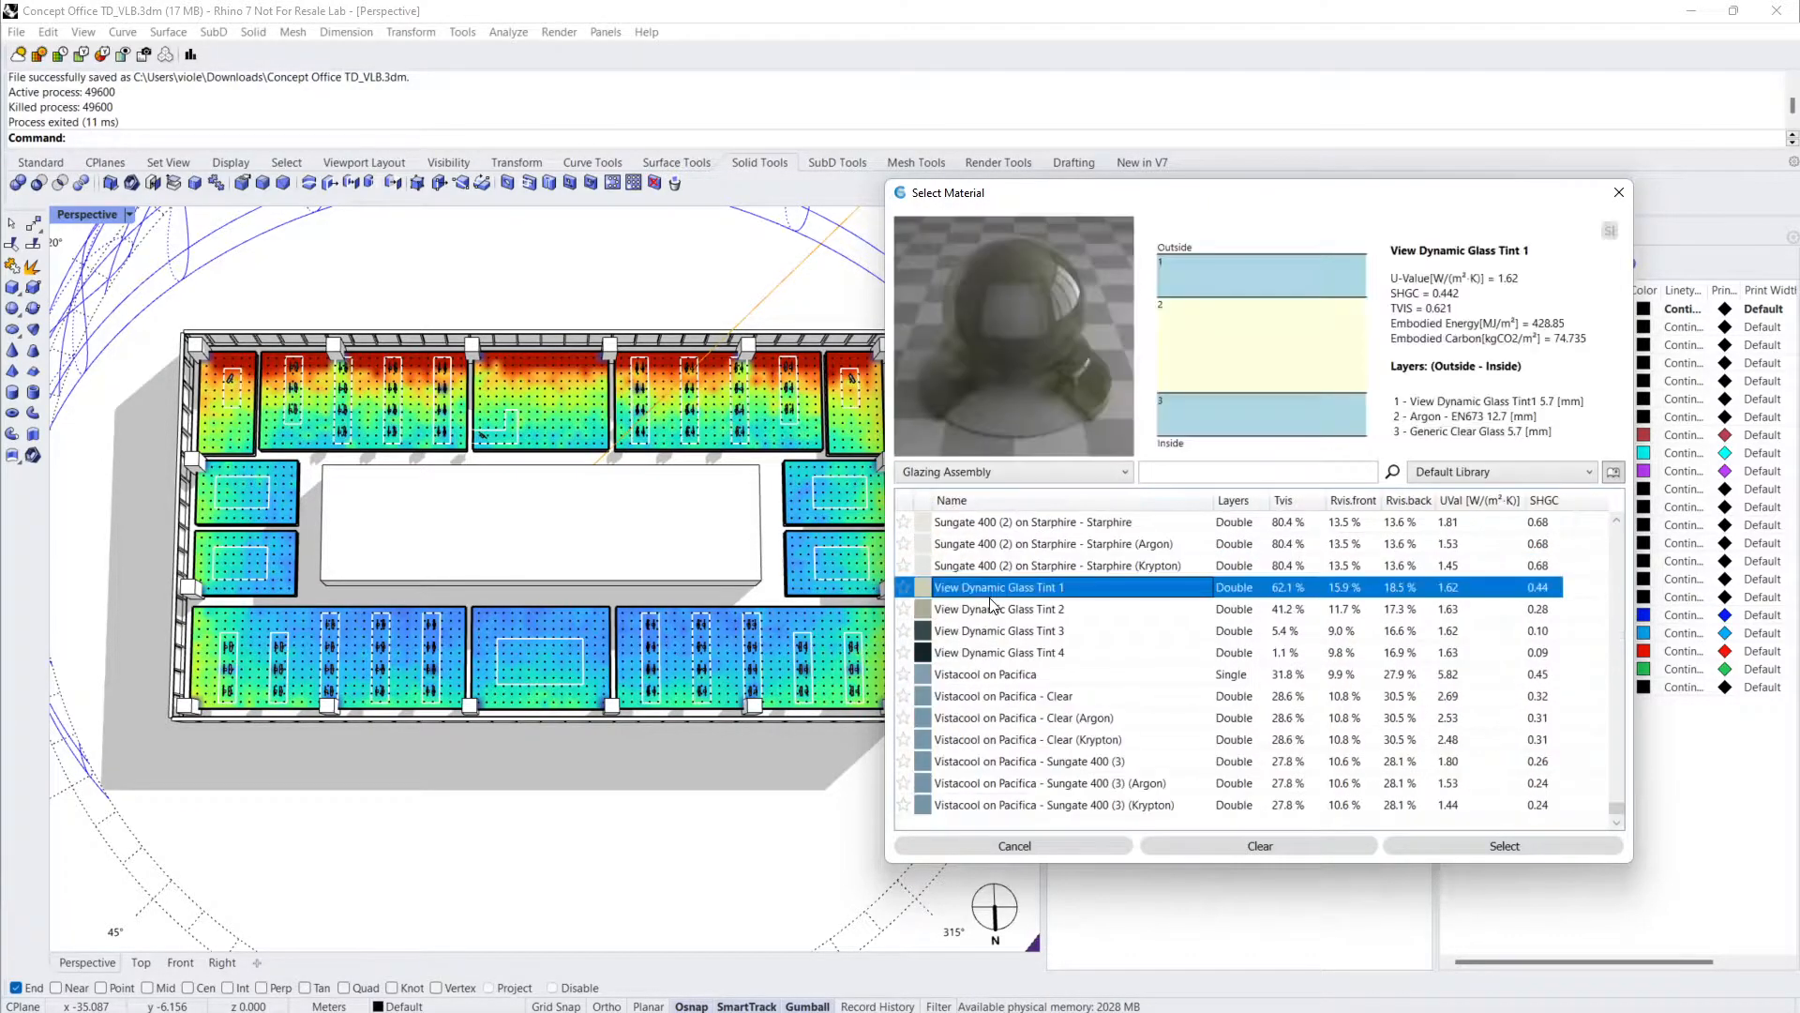
click(986, 674)
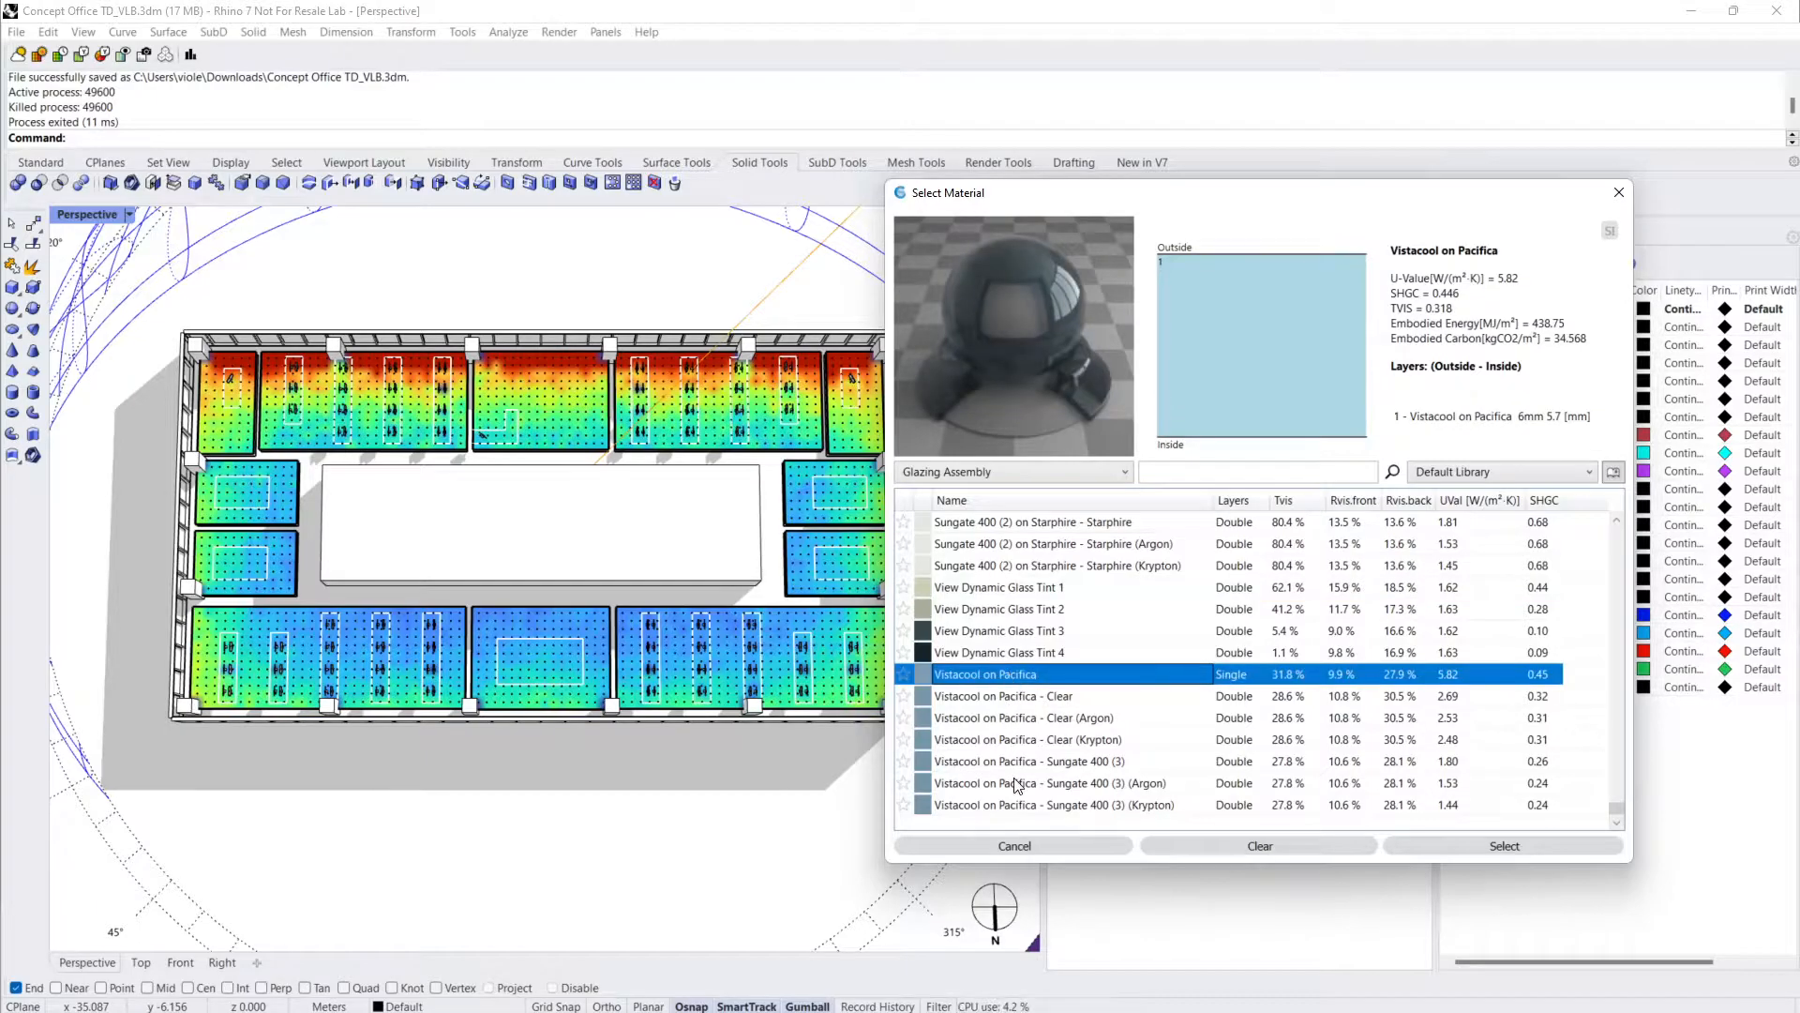
click(1052, 782)
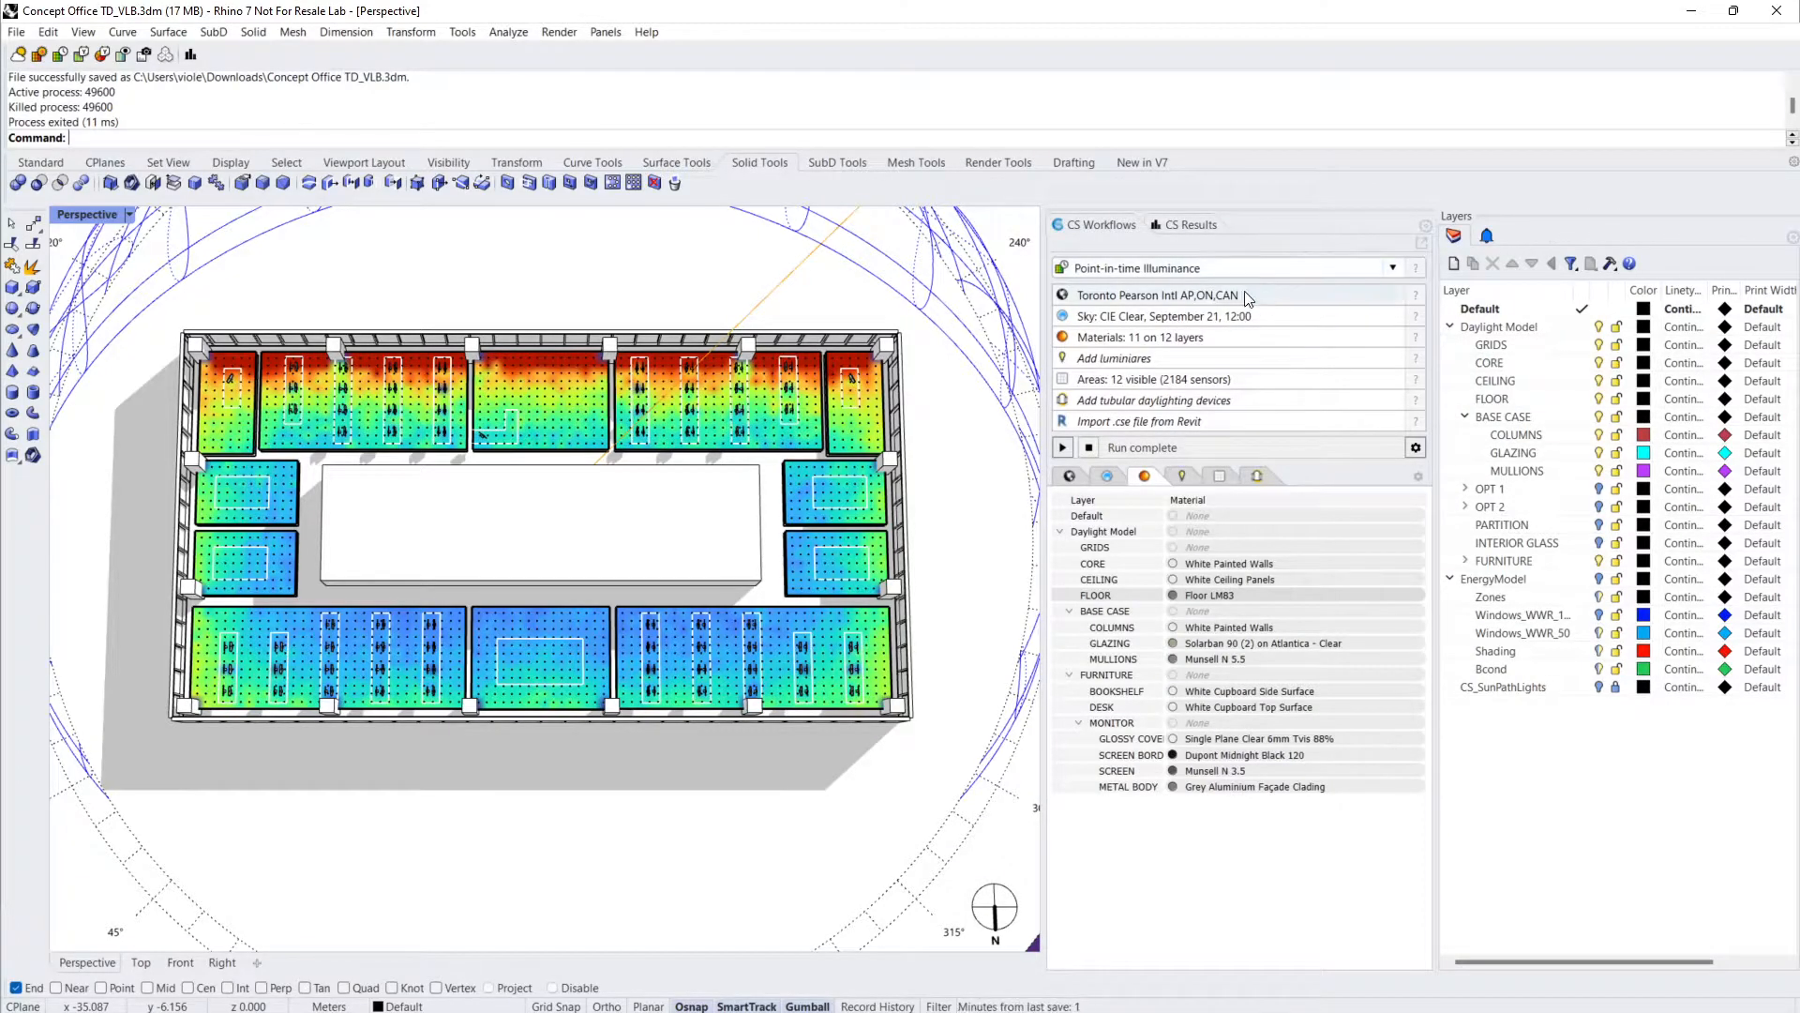
Review the Toronto Pearson weather file data types, then close the weather file chooser
click(1157, 293)
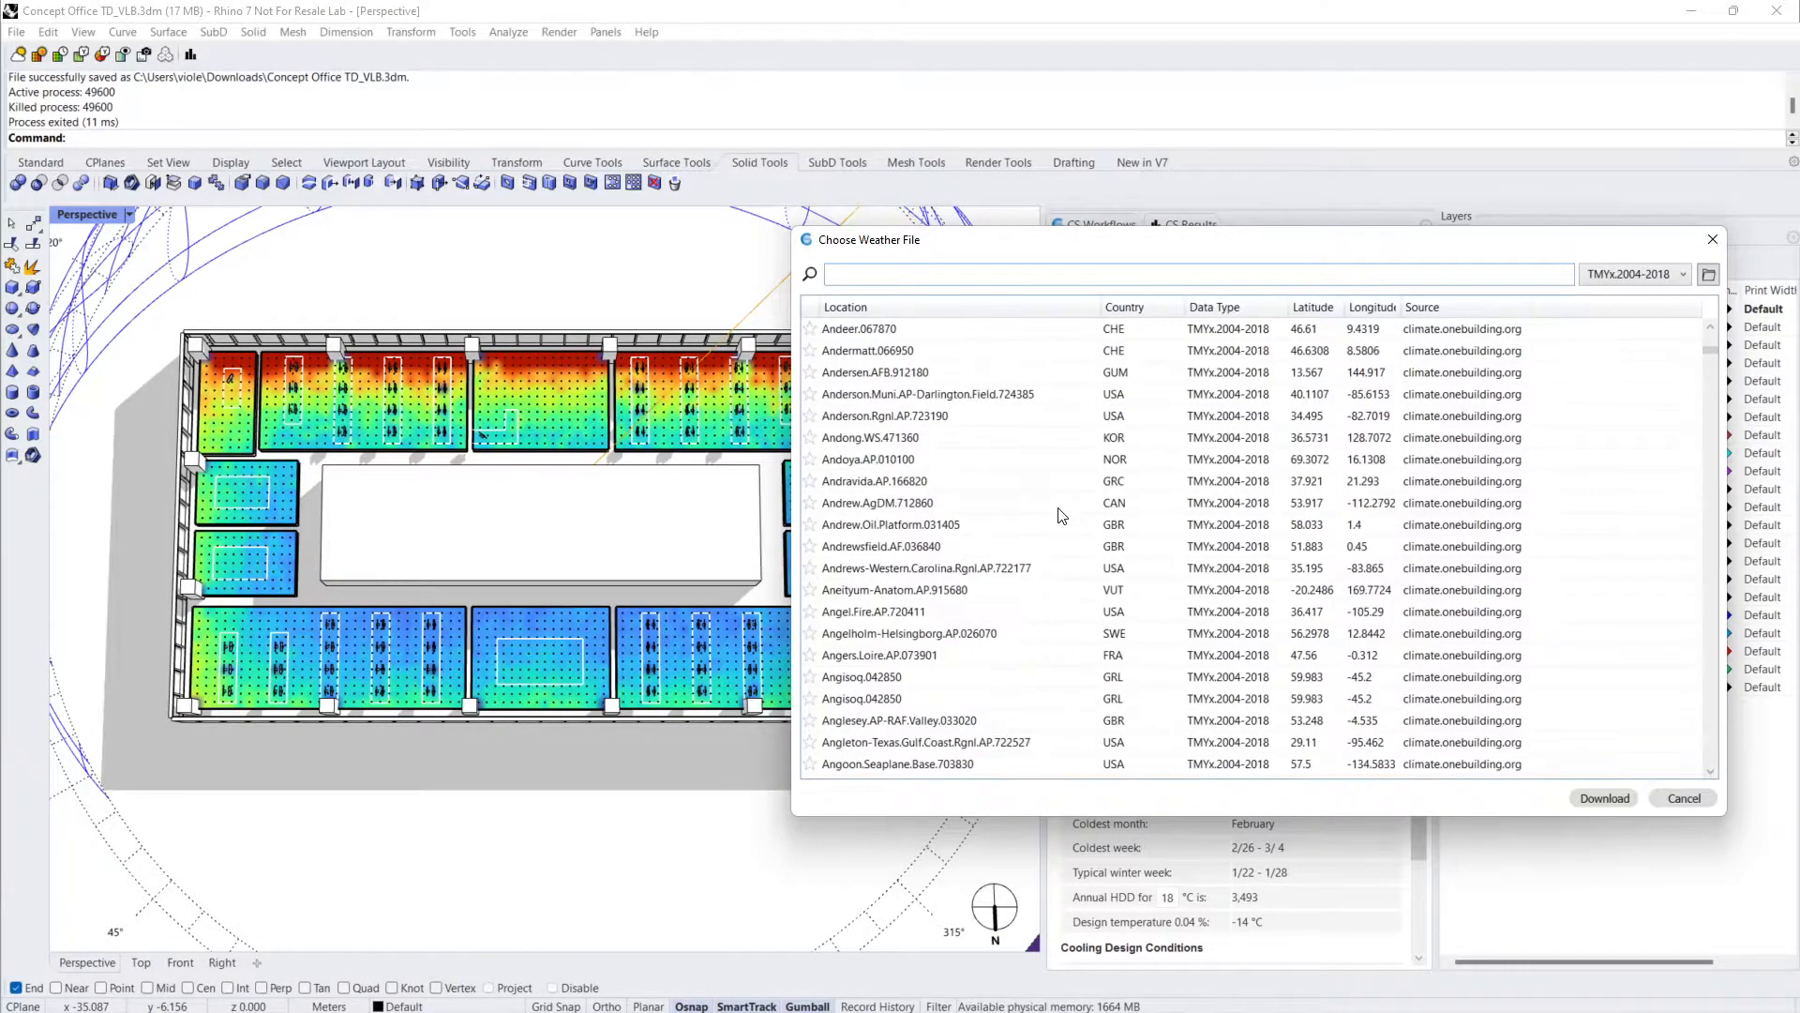
click(1631, 273)
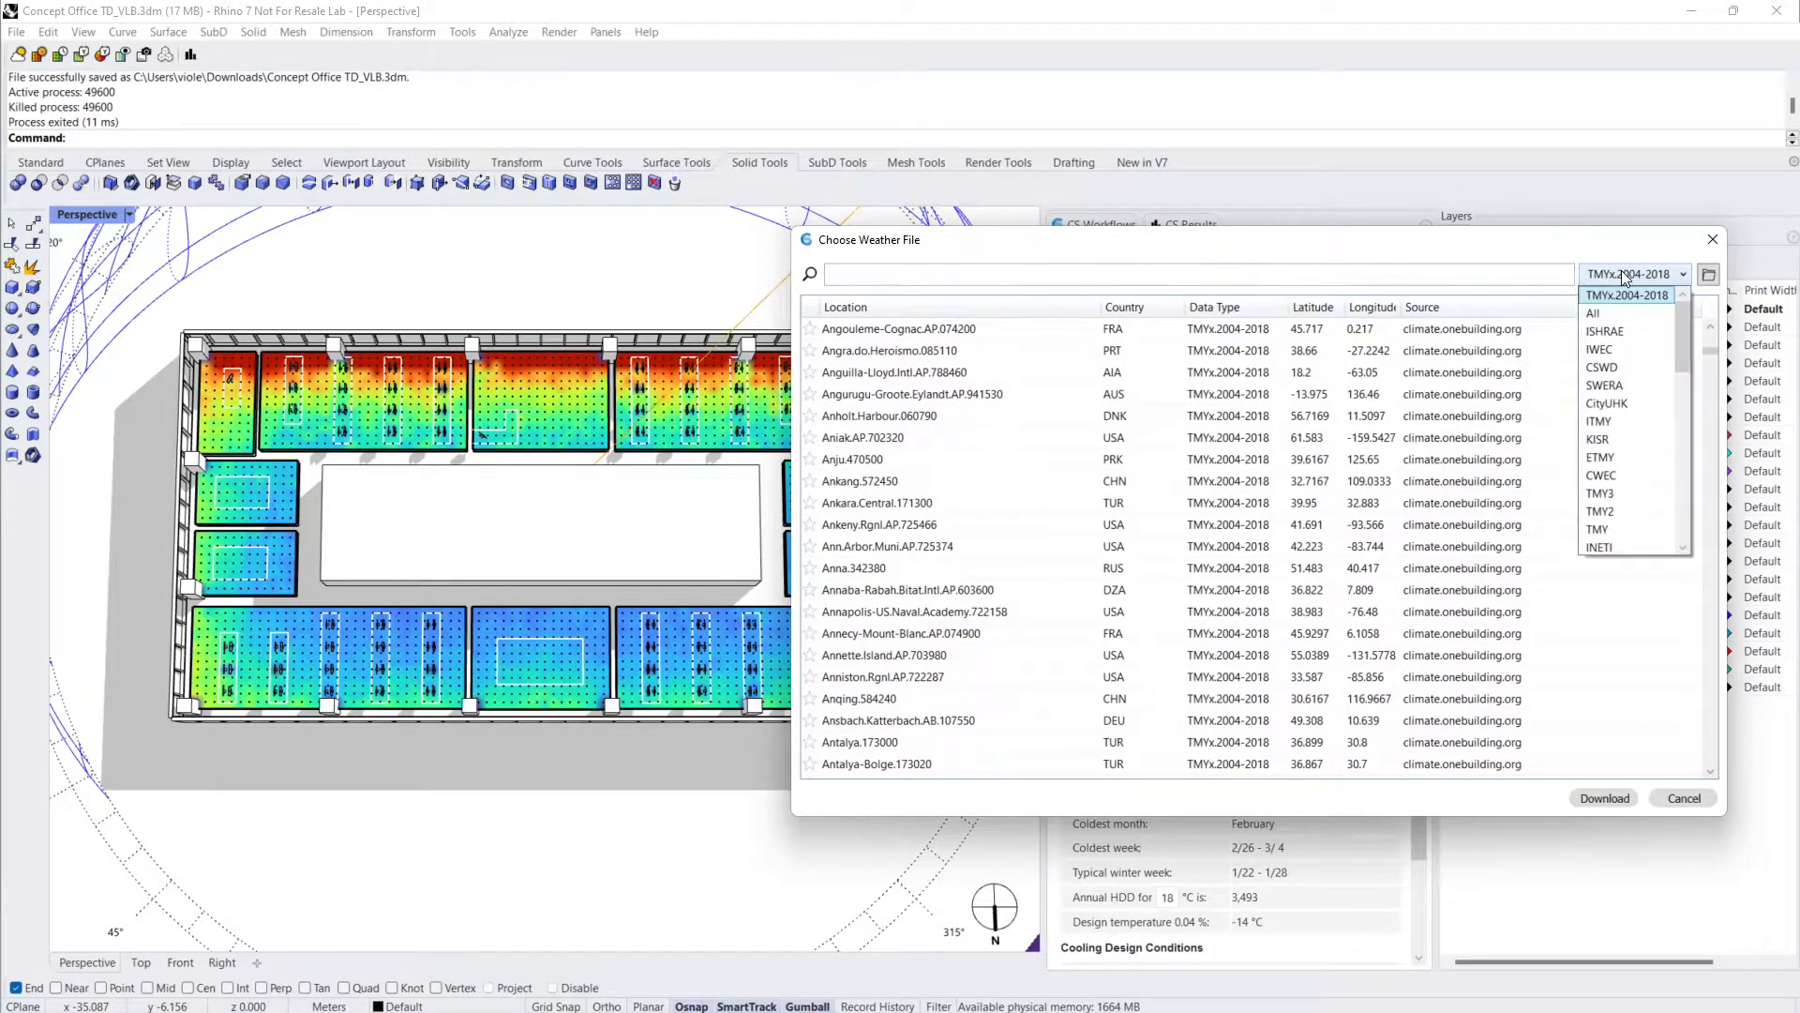
click(1682, 798)
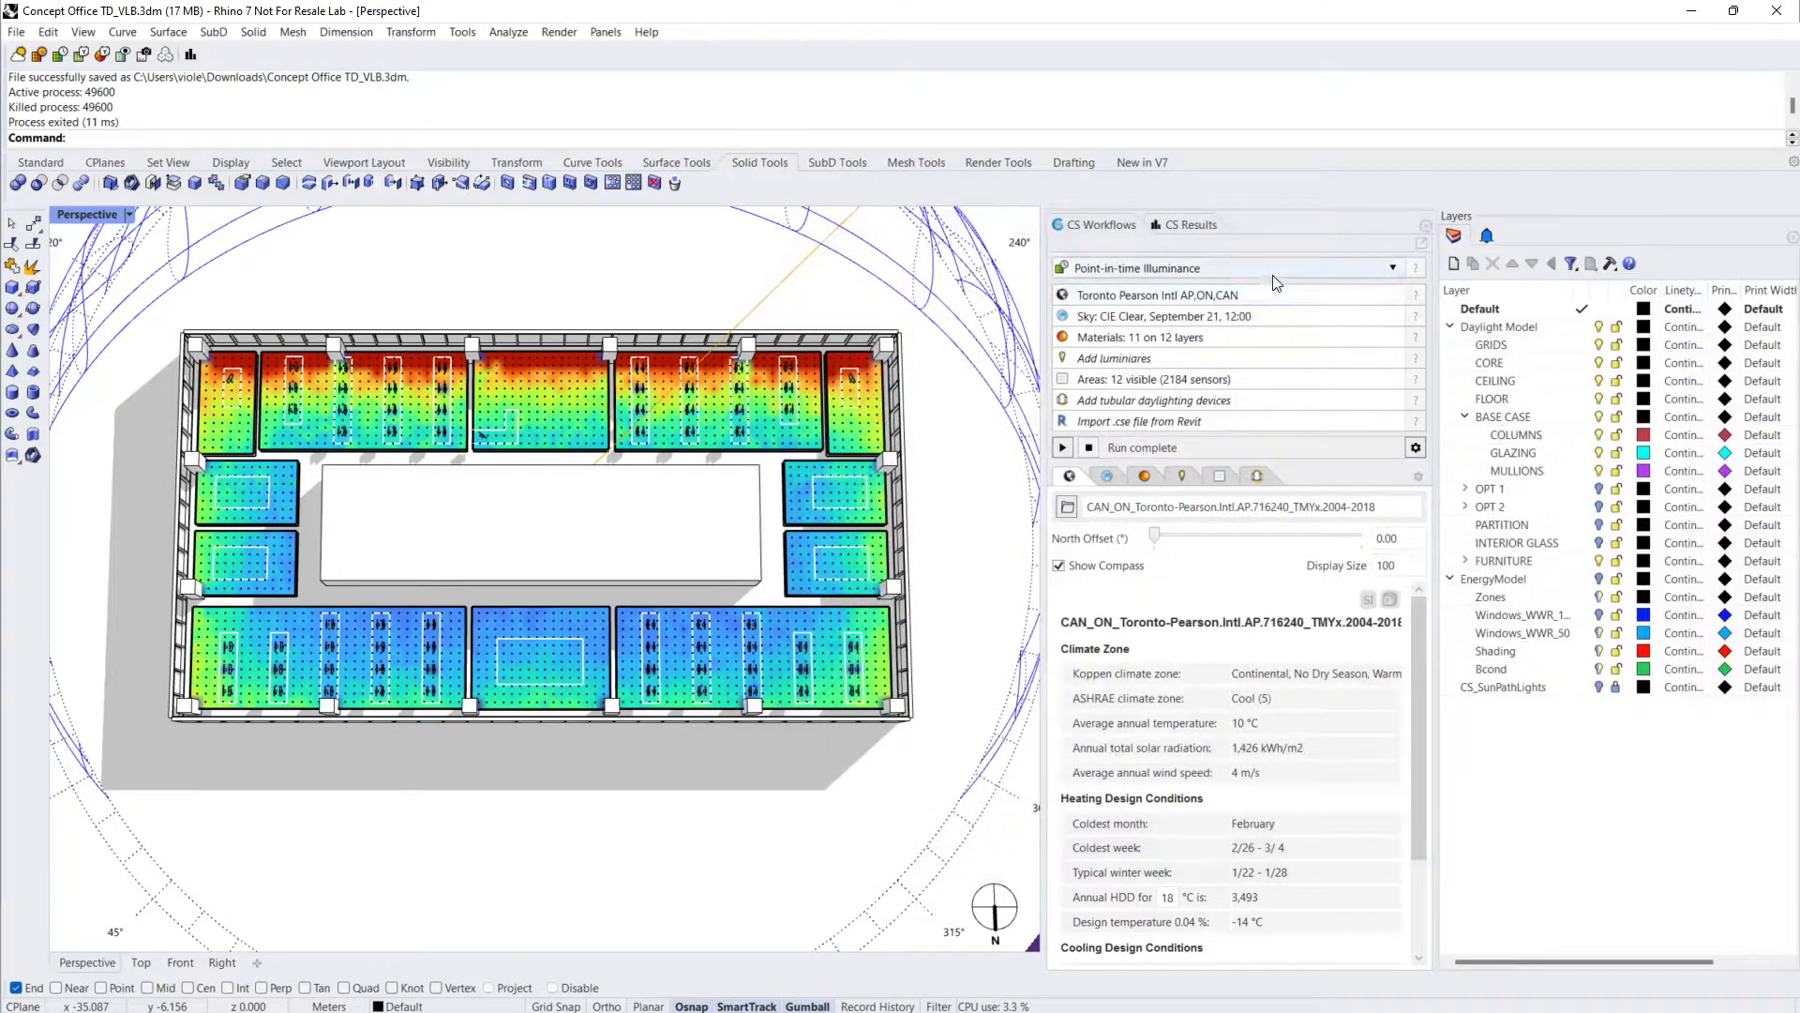
View the Site Analysis UTCI comfort chart, then the Illuminance 14 results at 2,310 mean lux
click(1390, 267)
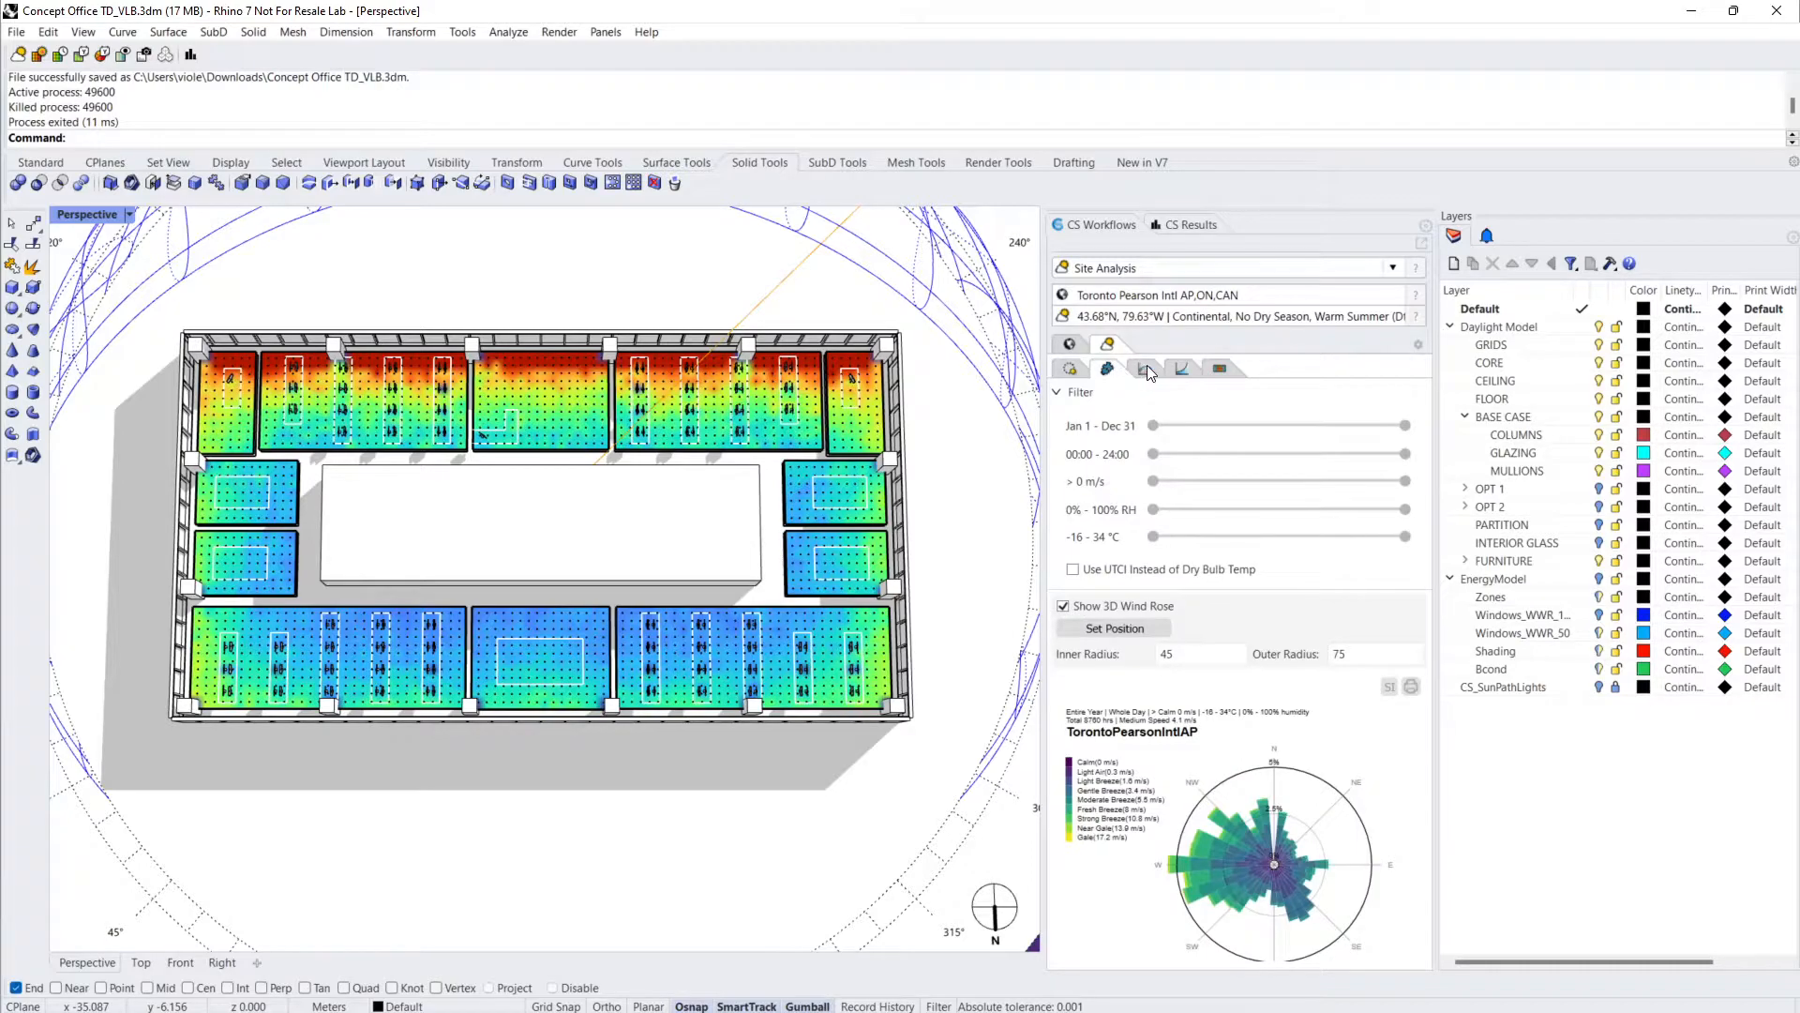
click(1218, 367)
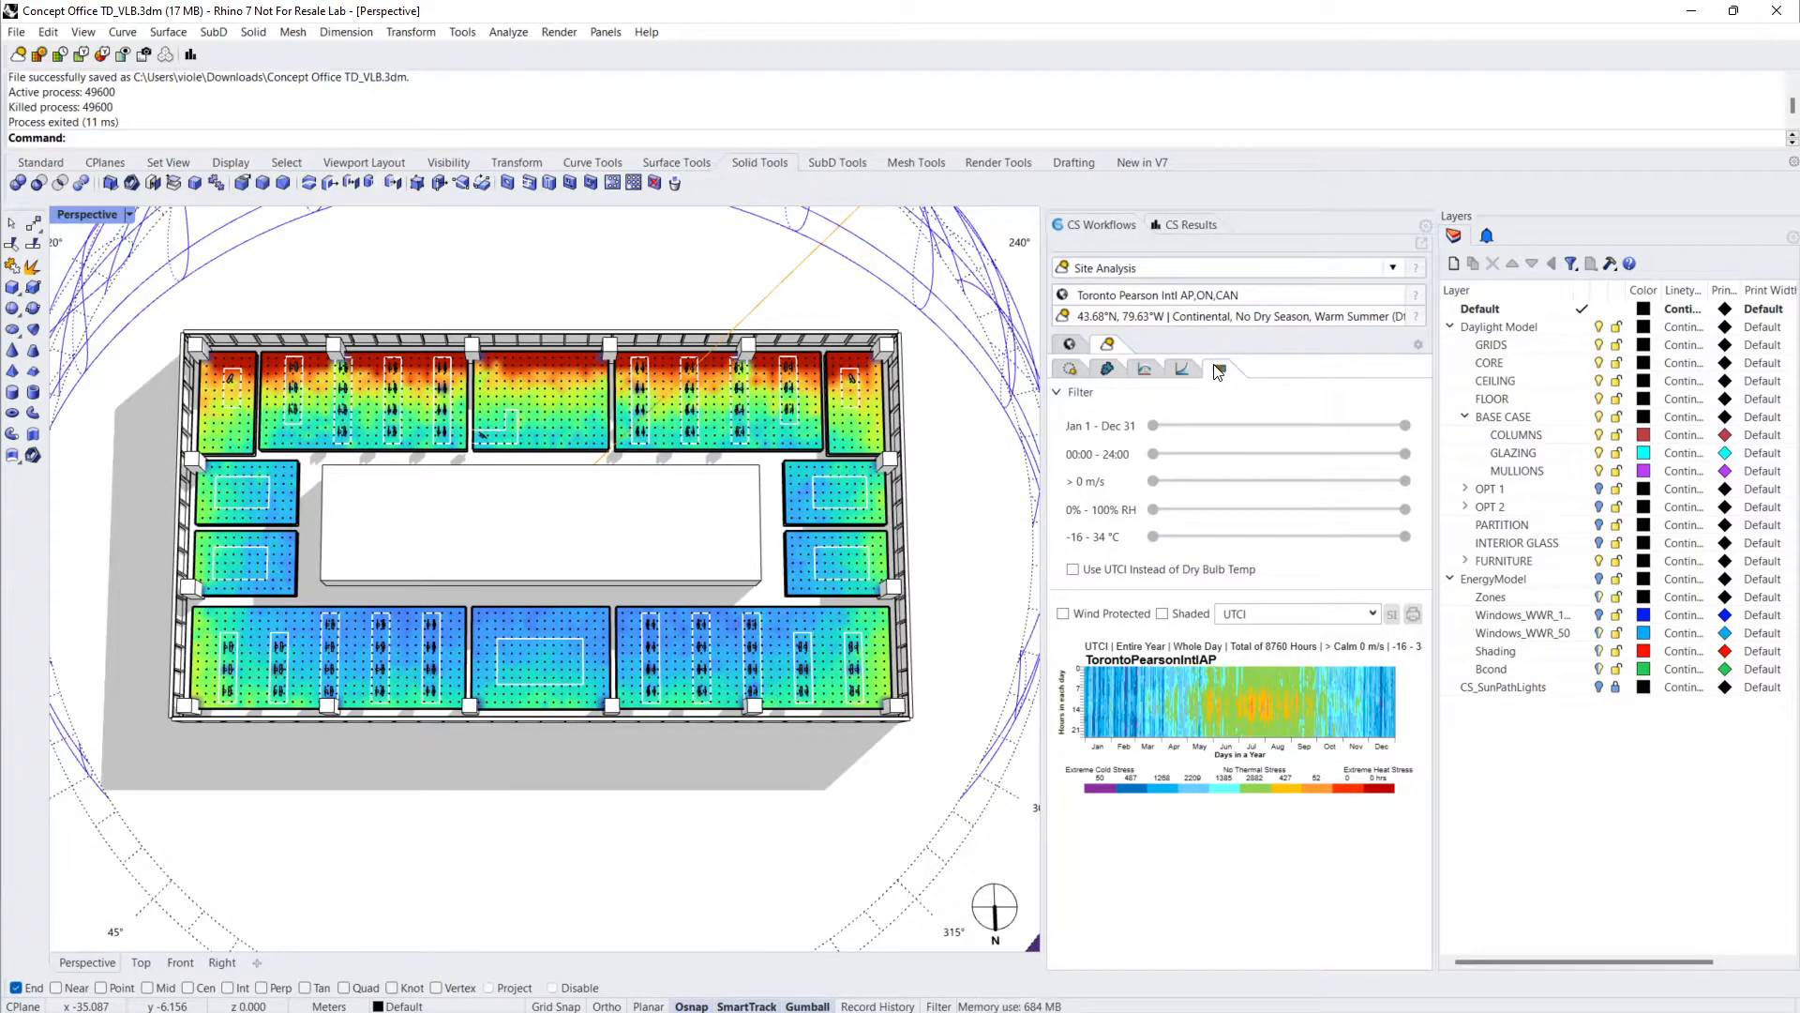
click(1192, 224)
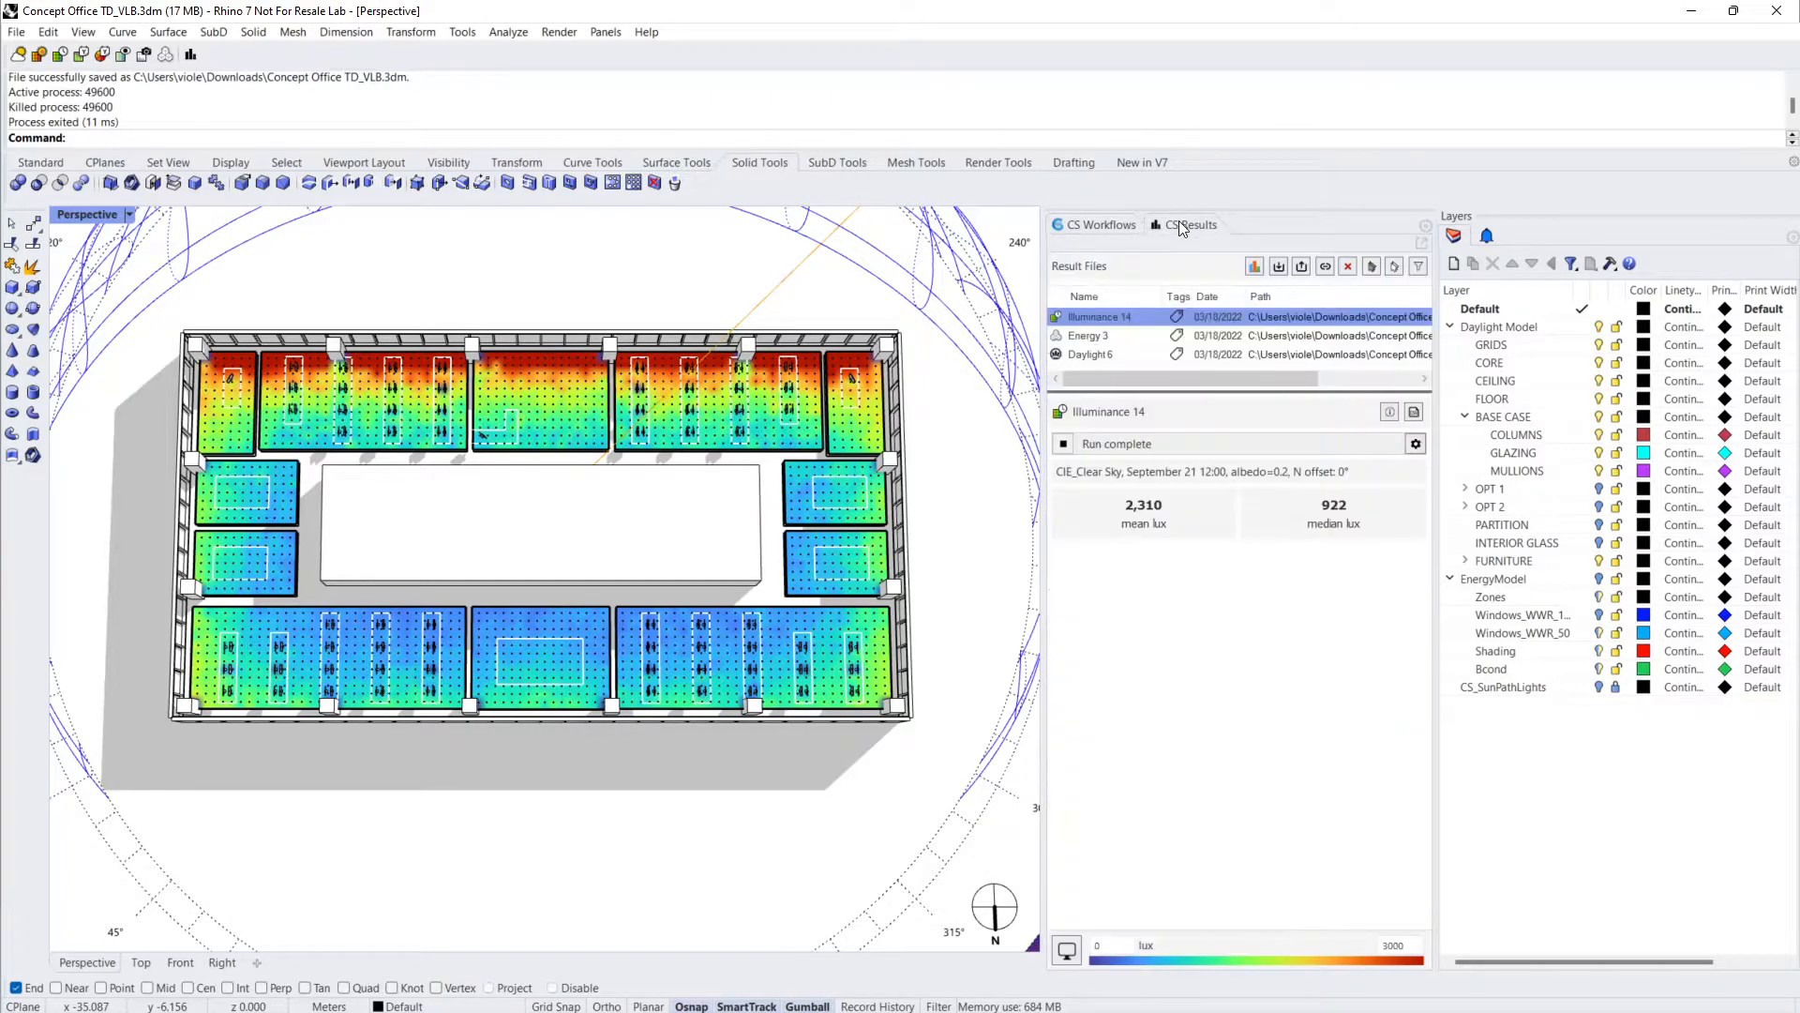
Review Energy 3 and AIA DDX, then export the Daylight 6 LEED report PDF
click(1087, 333)
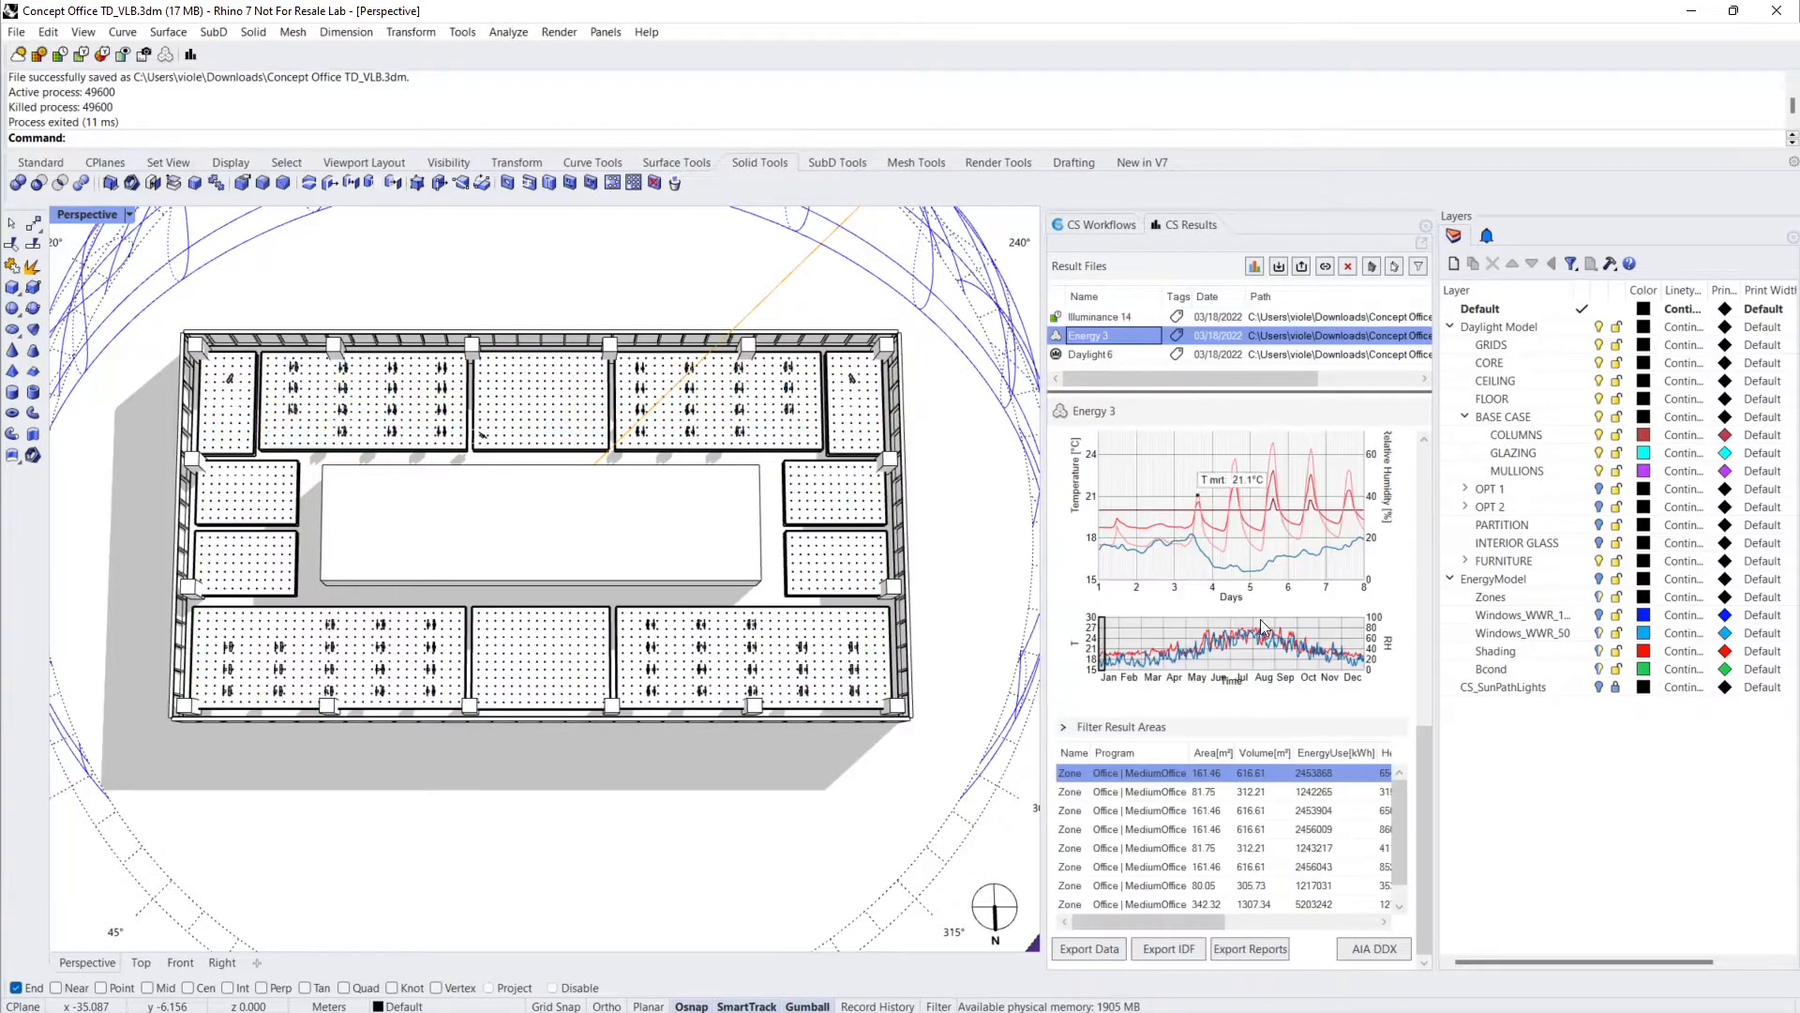
click(1372, 948)
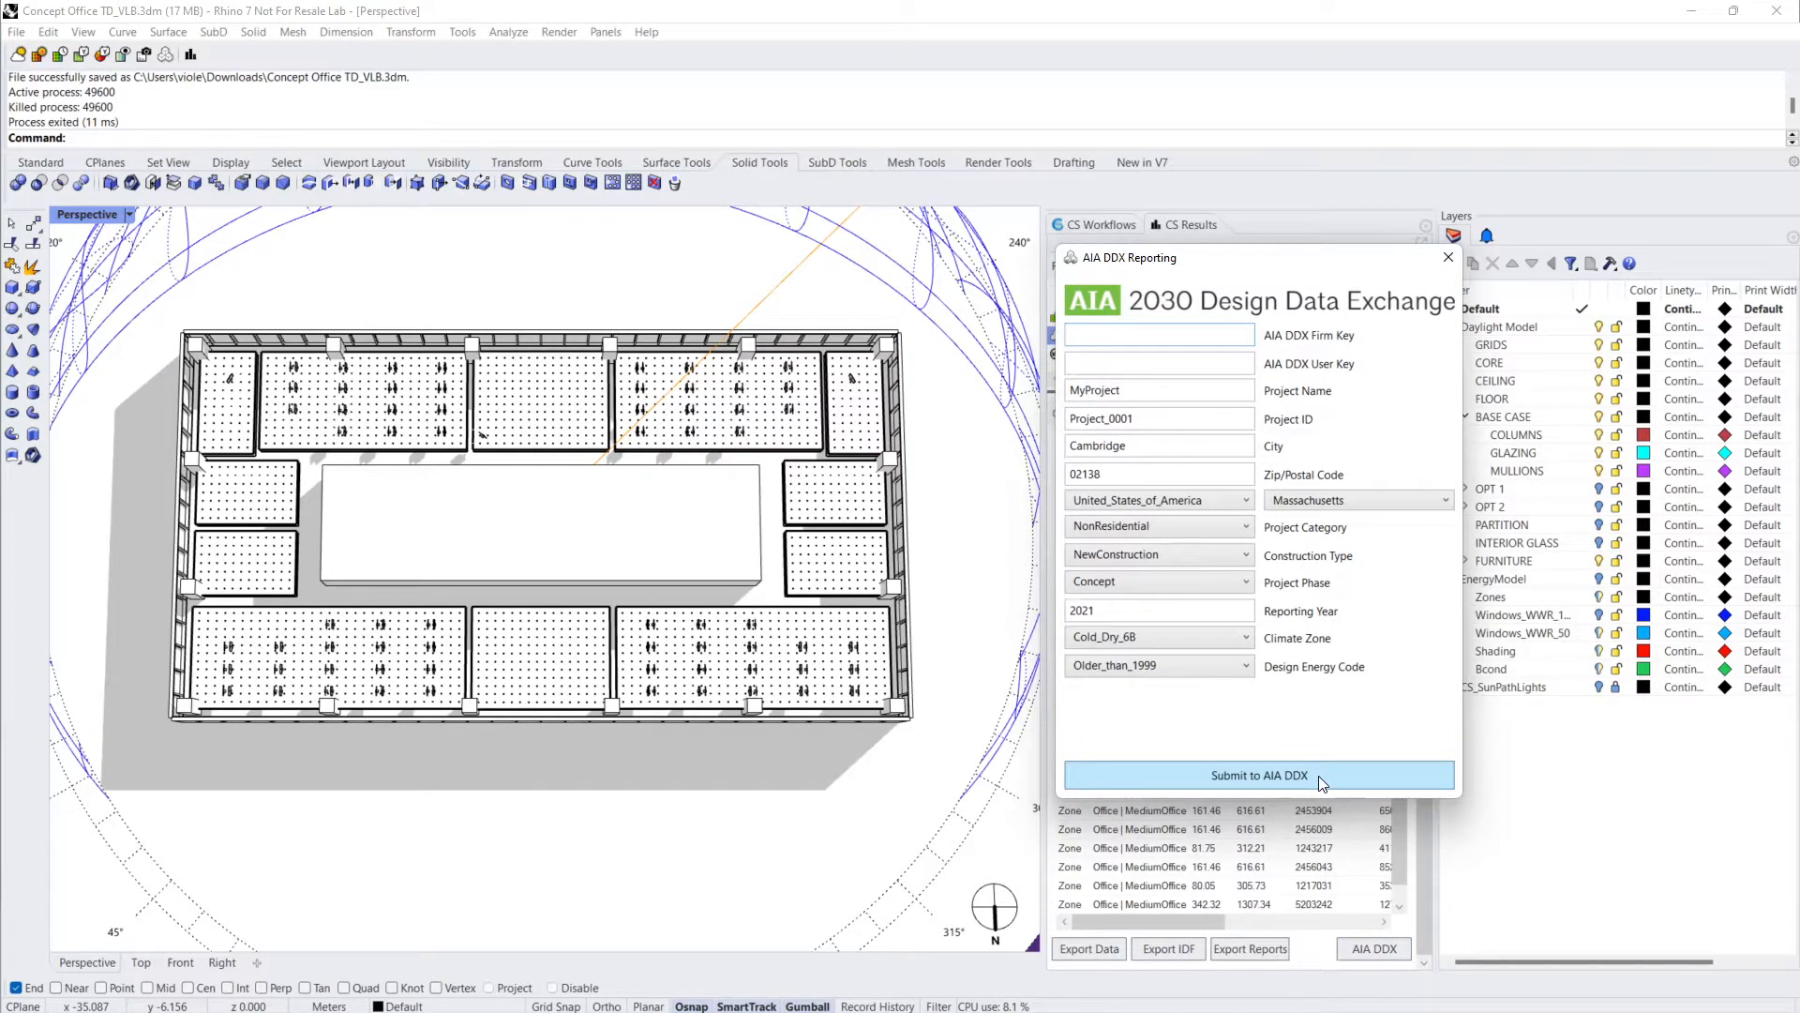
click(1447, 257)
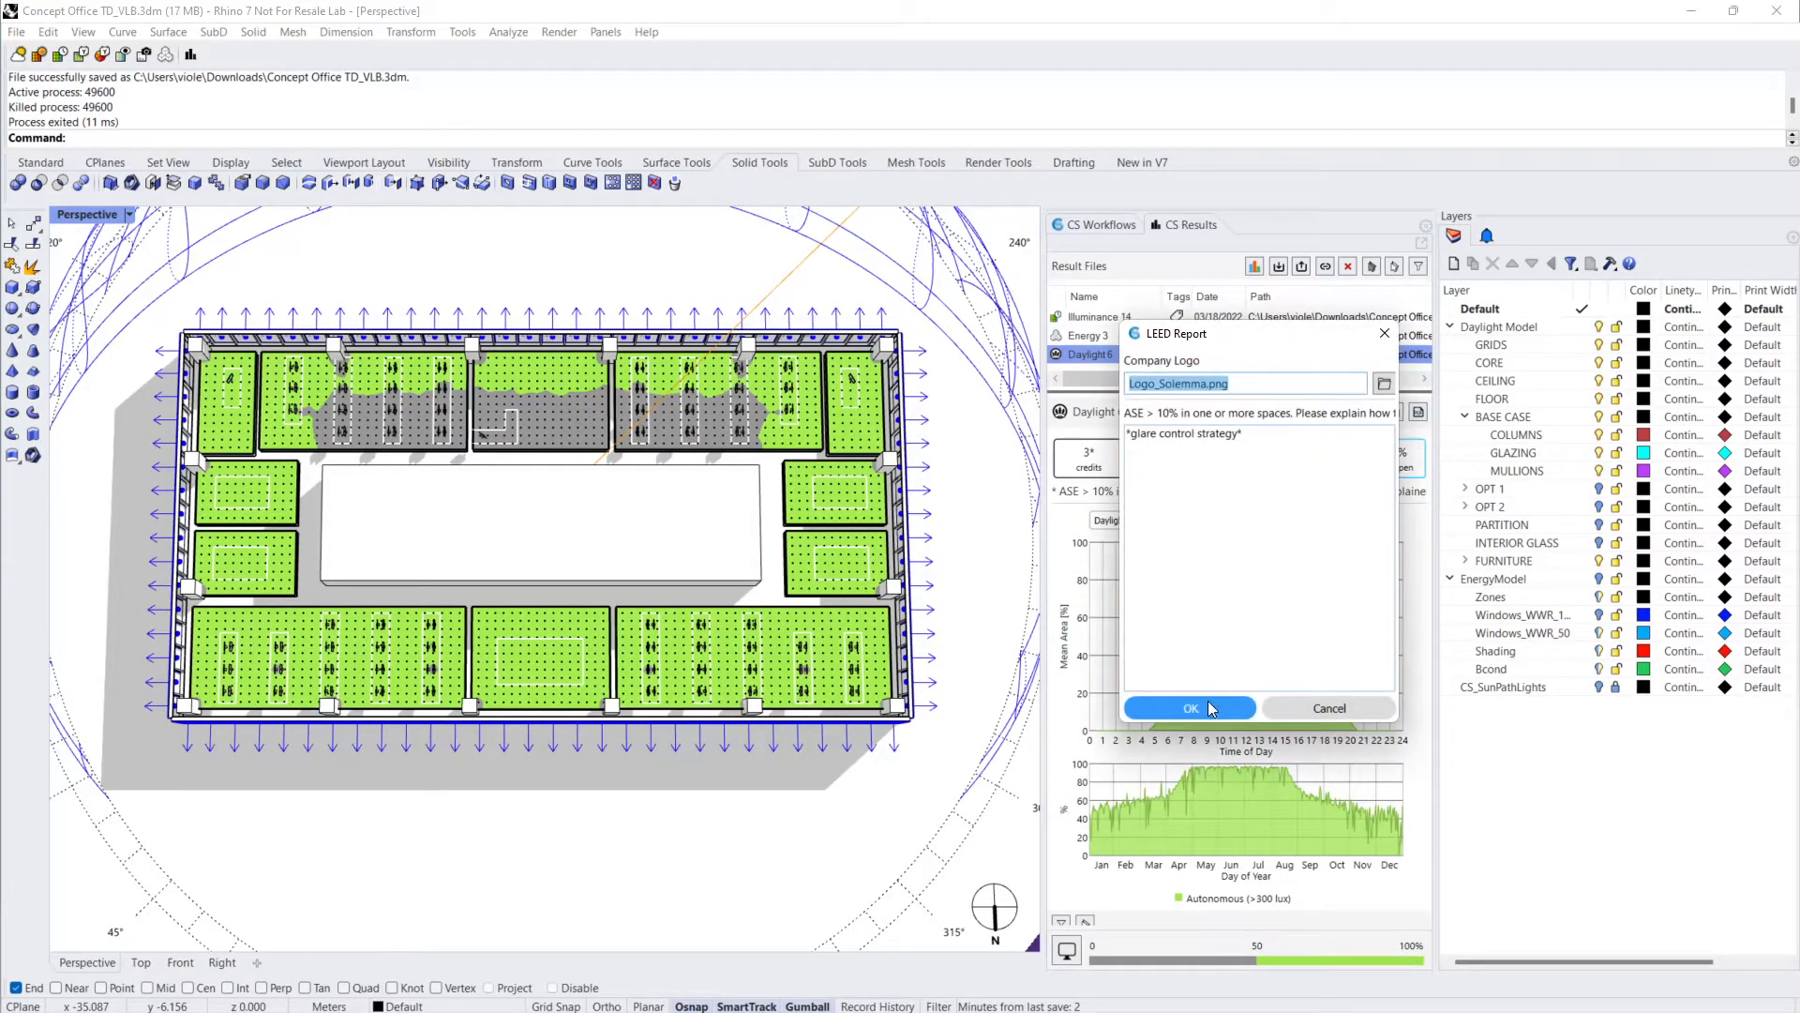
click(1188, 707)
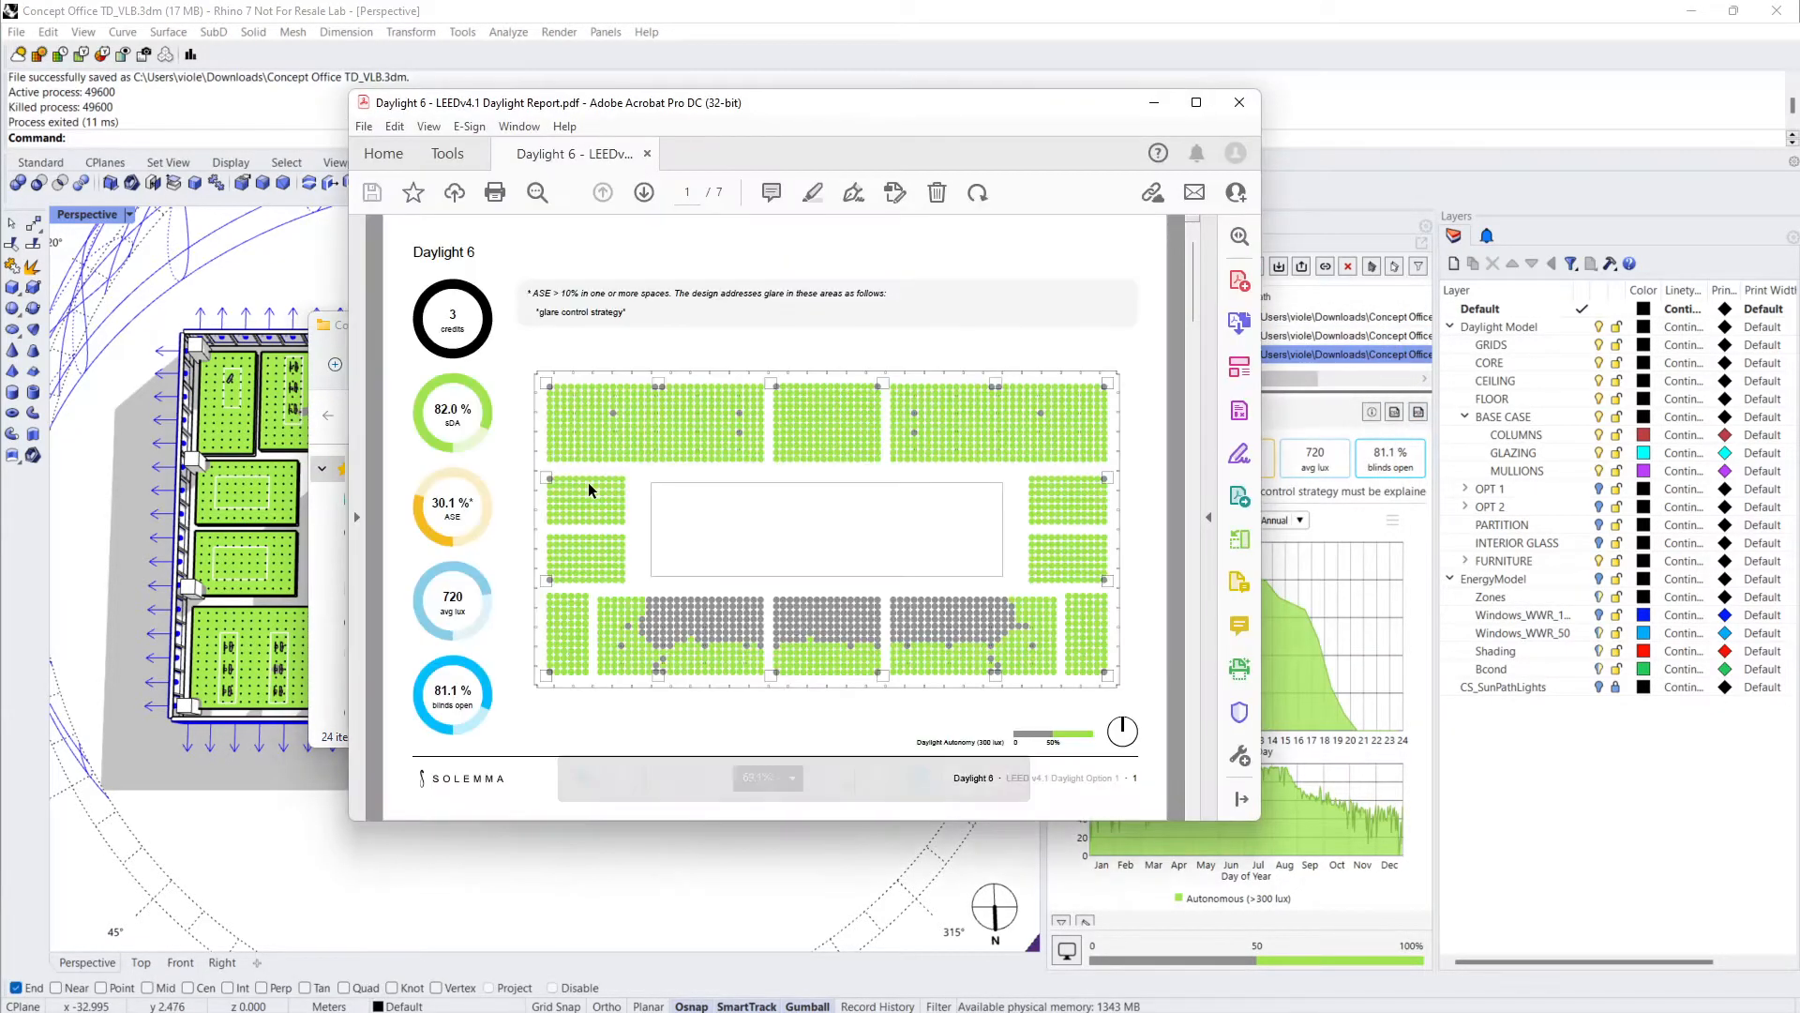